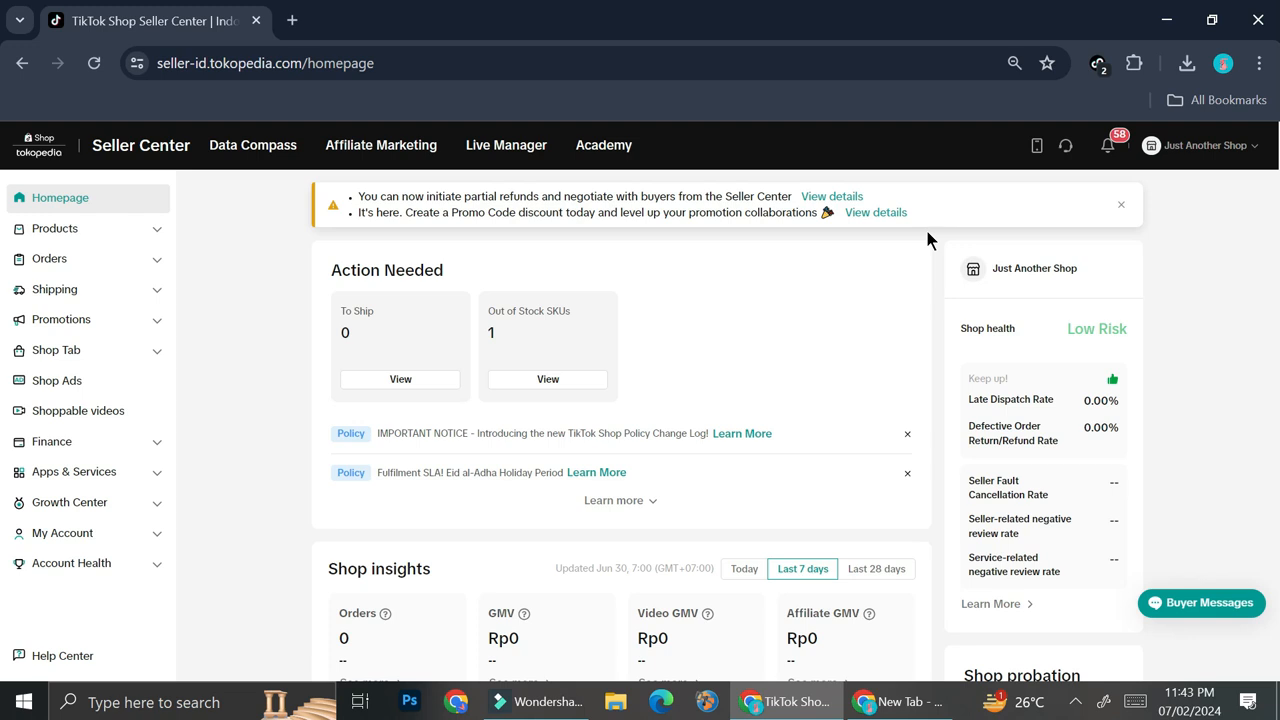
mouse_move(935, 237)
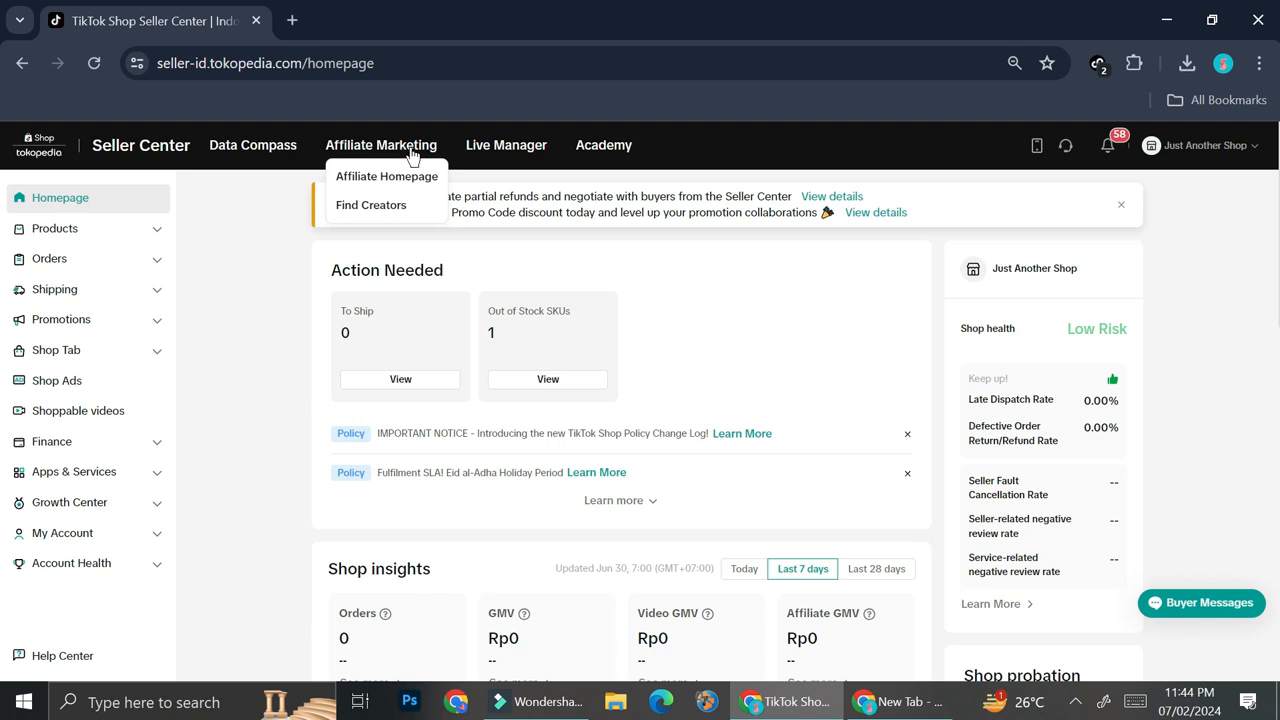
Open Affiliate Homepage and scroll down to the six recommended creators and Affiliate Guide
left_click(386, 176)
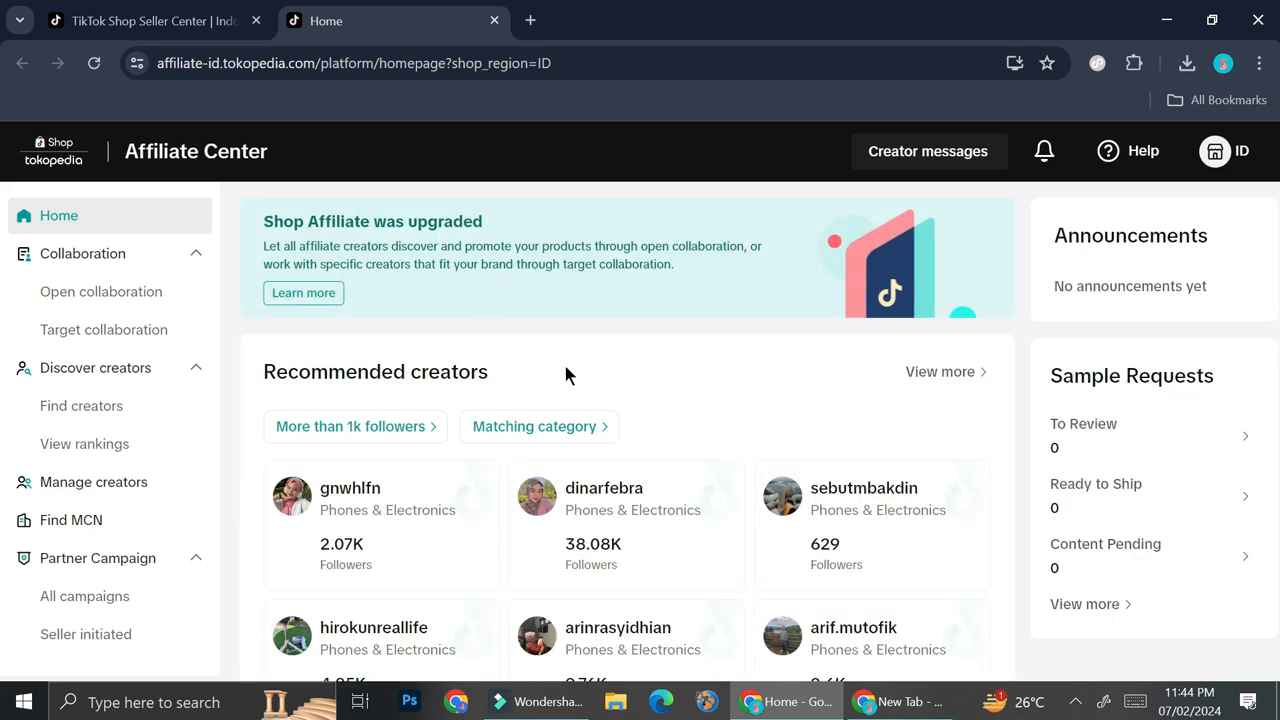
mouse_move(750, 390)
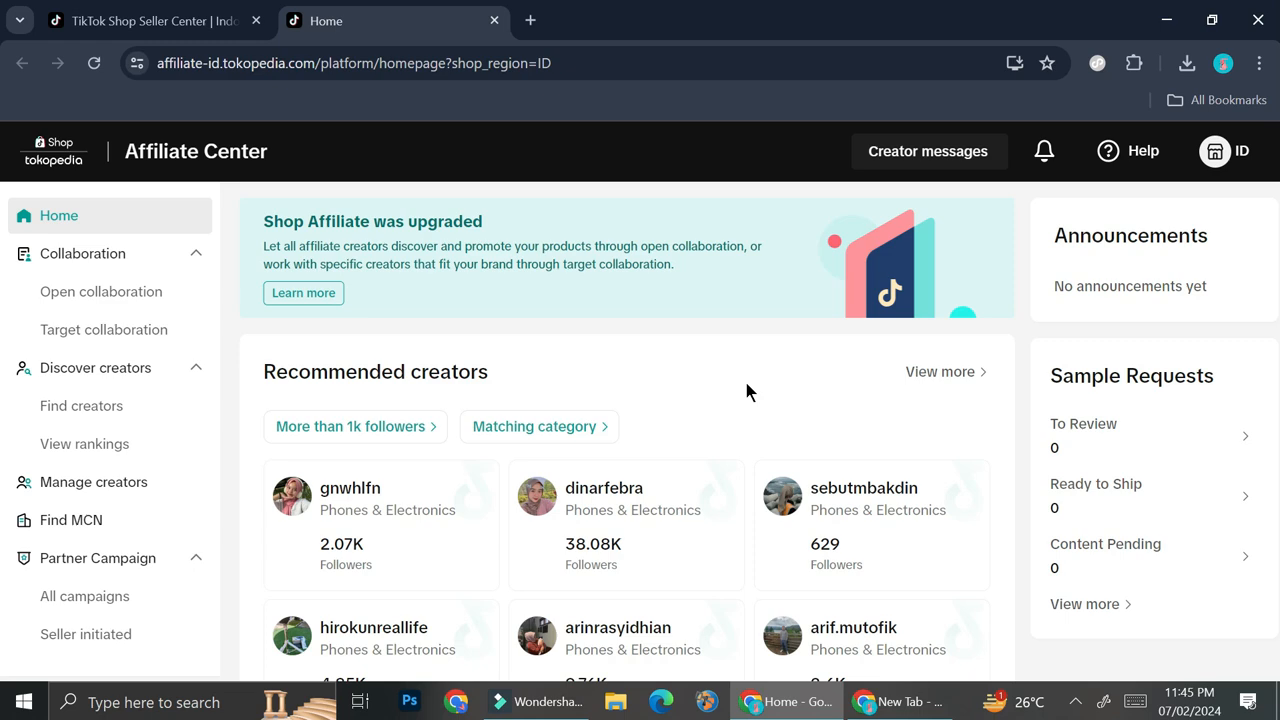
scroll("down", 3)
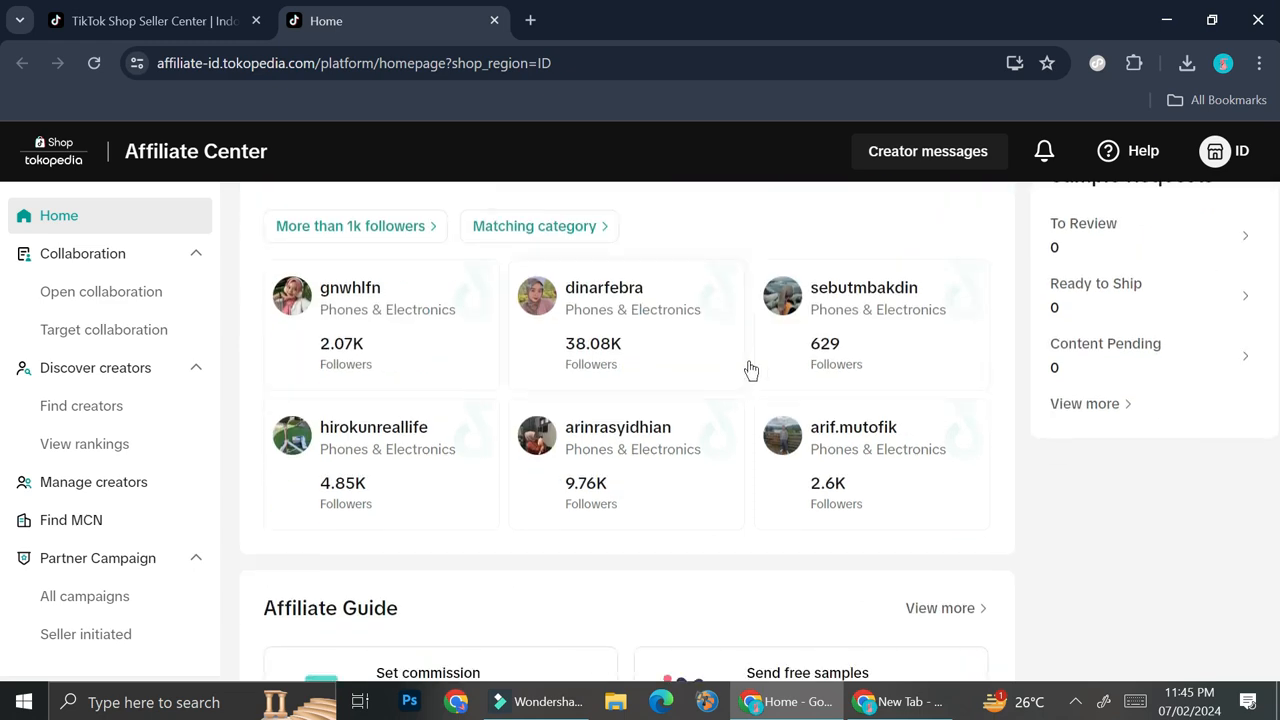
Open Find creators, dismiss the view-layout popup, and scroll through the creator metrics table
left_click(81, 405)
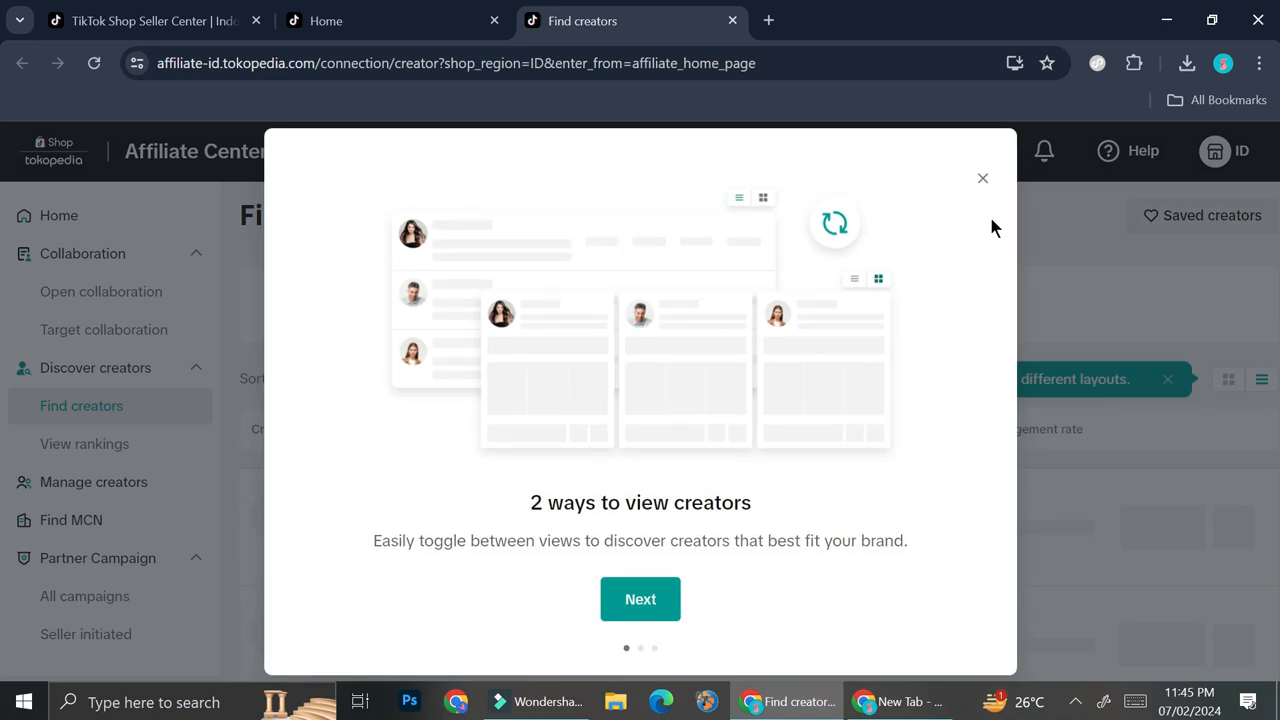
left_click(982, 178)
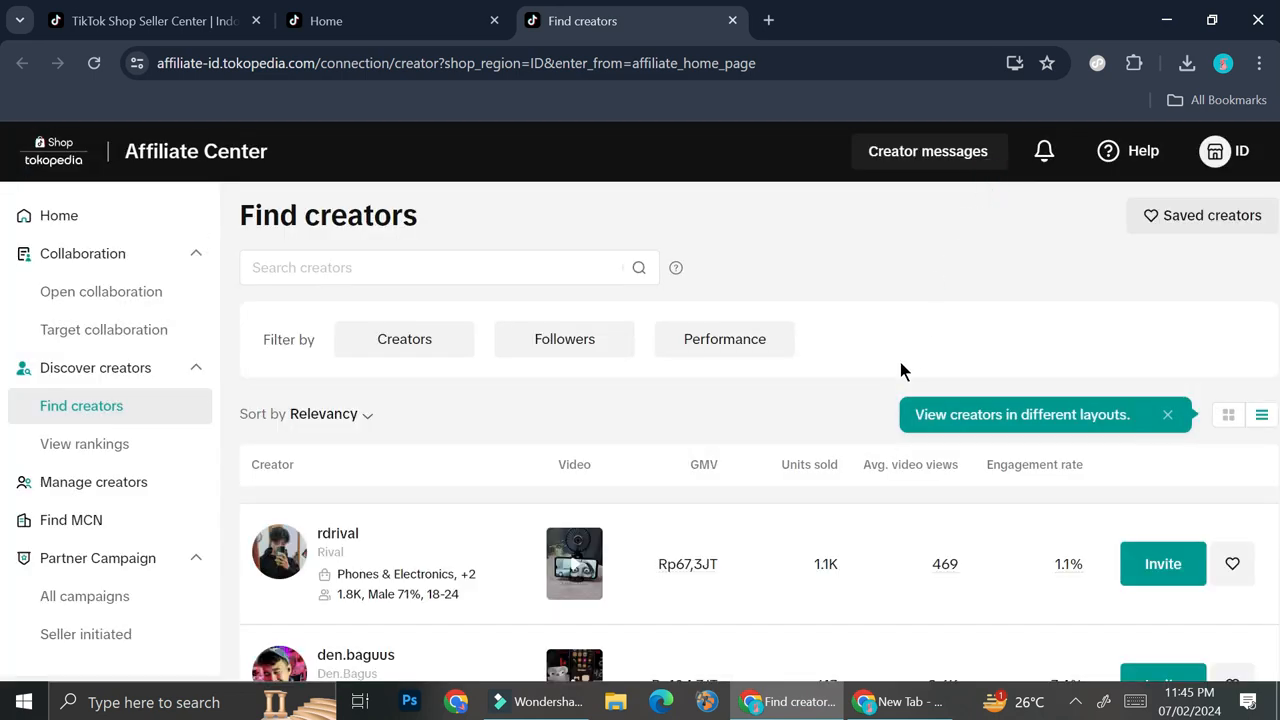
scroll("down", 3)
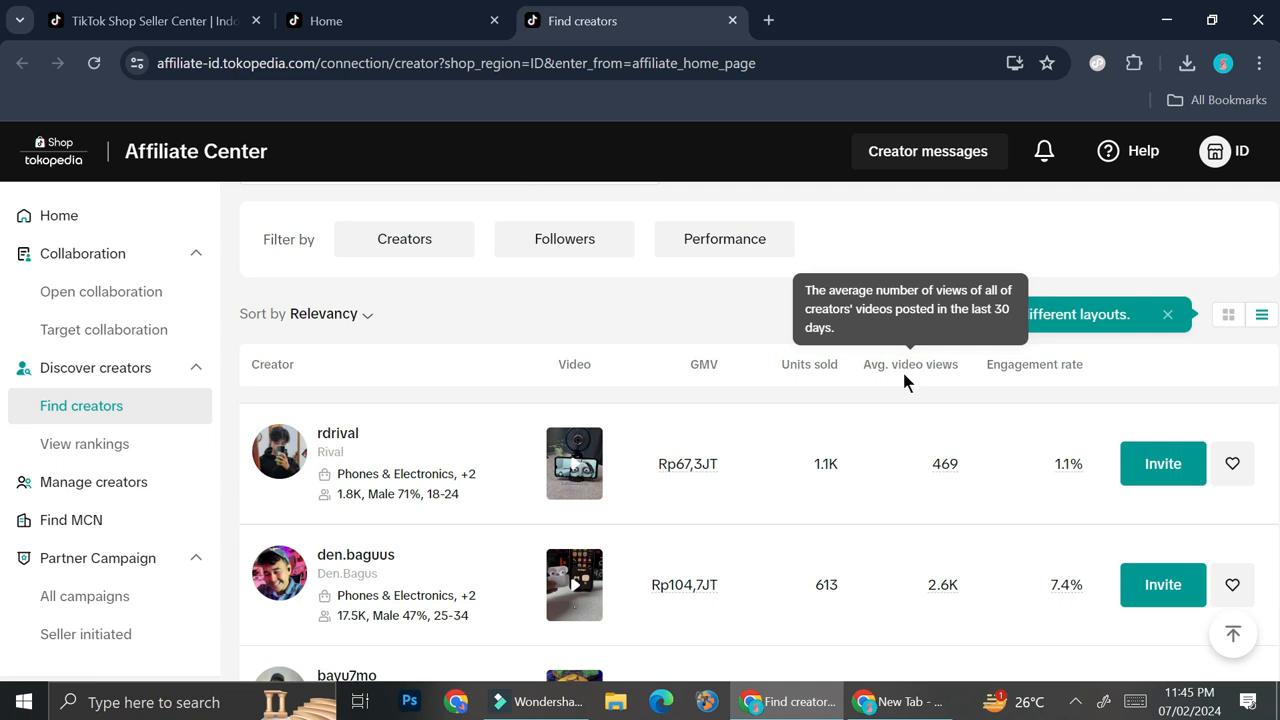
mouse_move(912, 497)
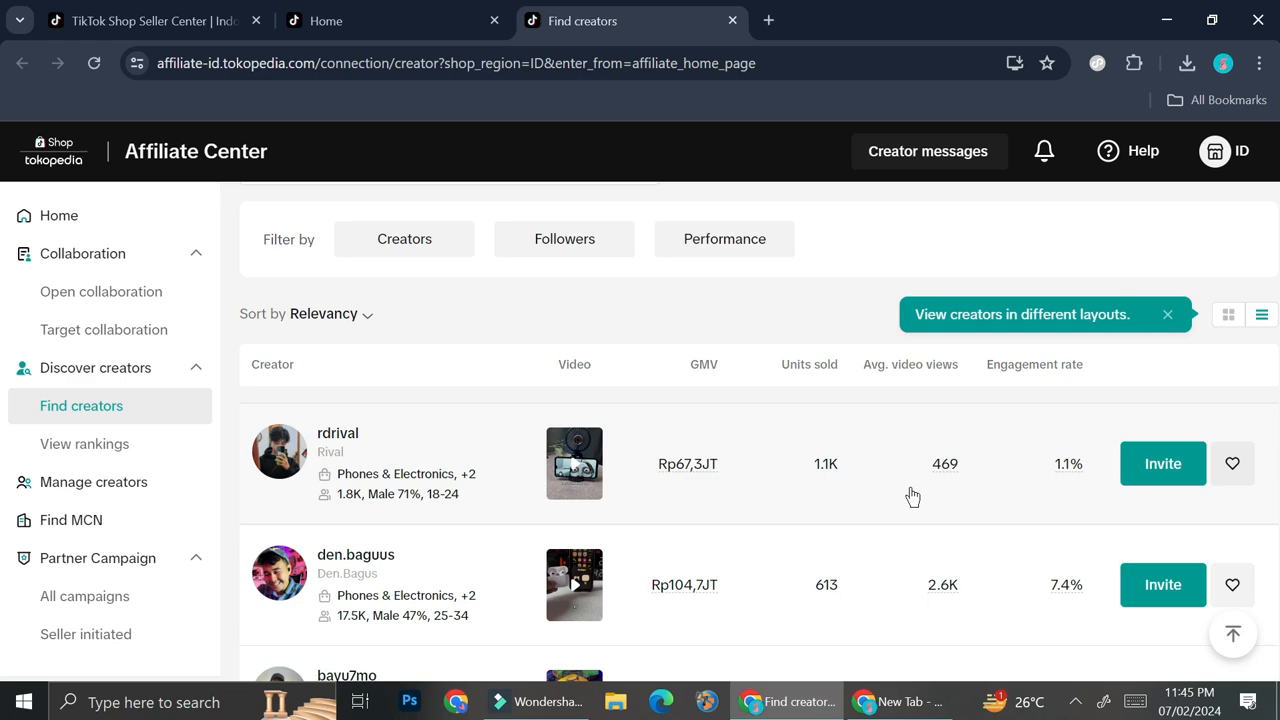
mouse_move(527, 516)
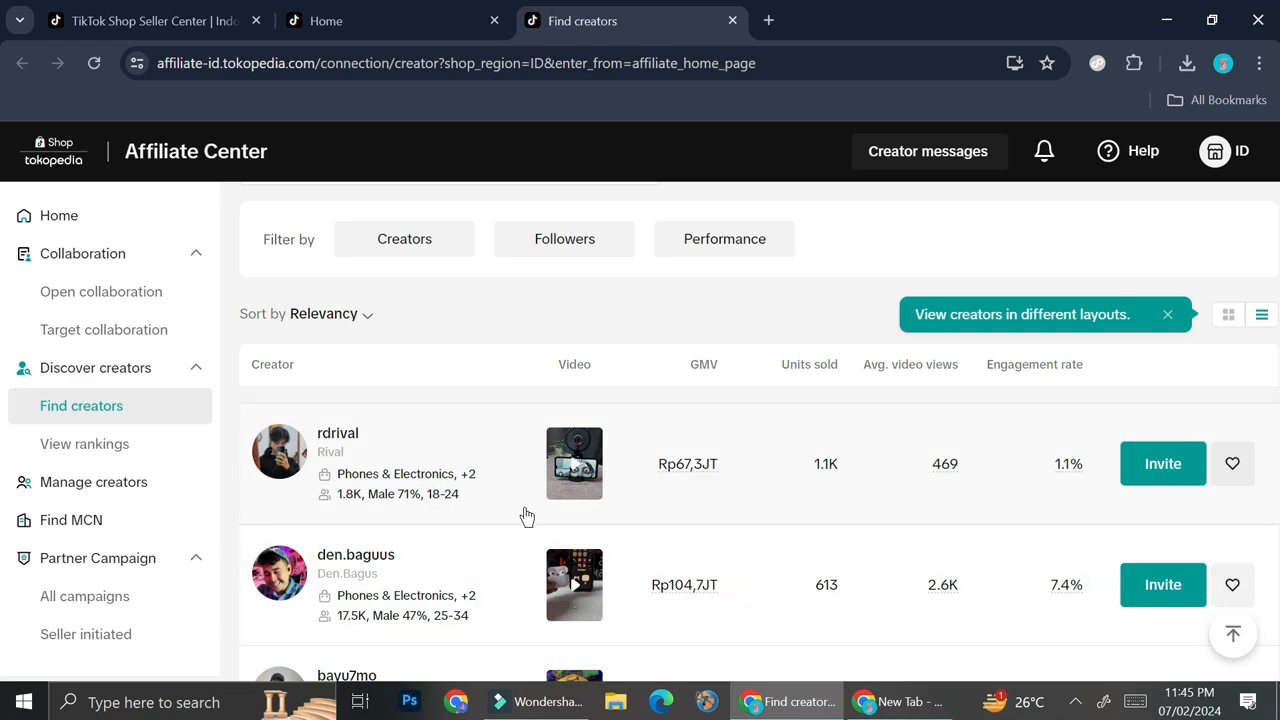
scroll("down", 3)
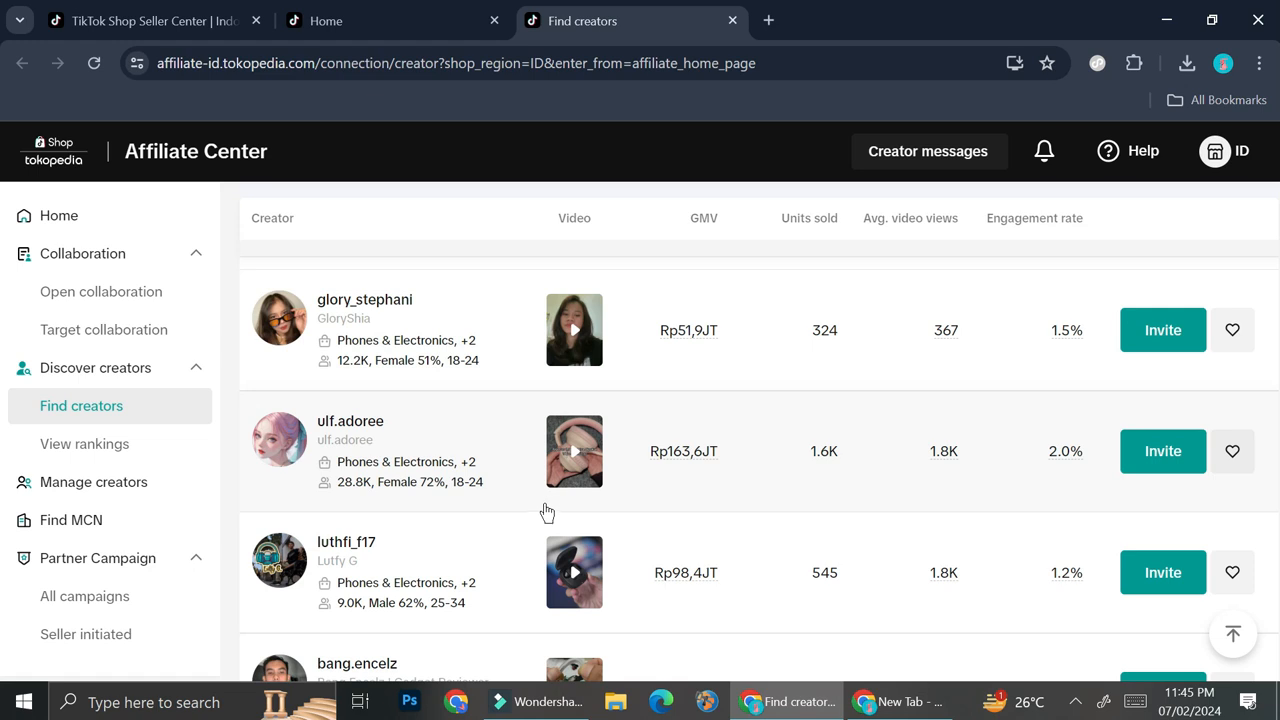
mouse_move(560, 498)
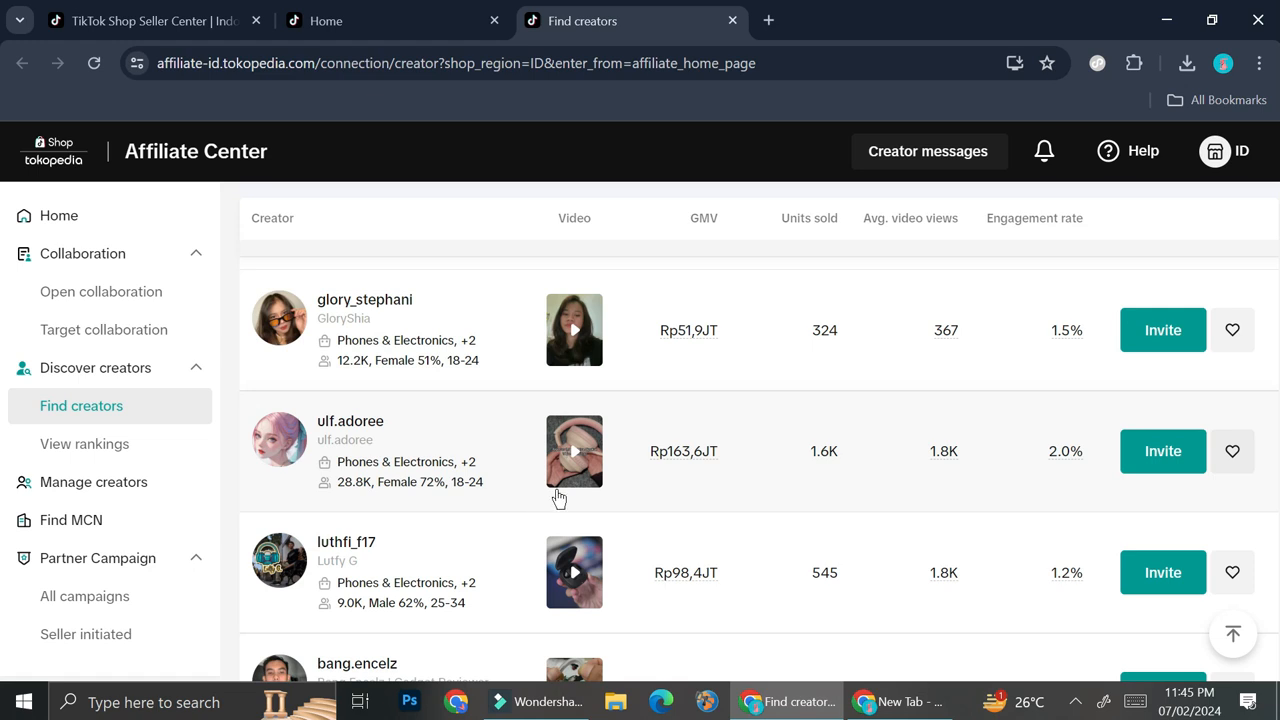
mouse_move(567, 490)
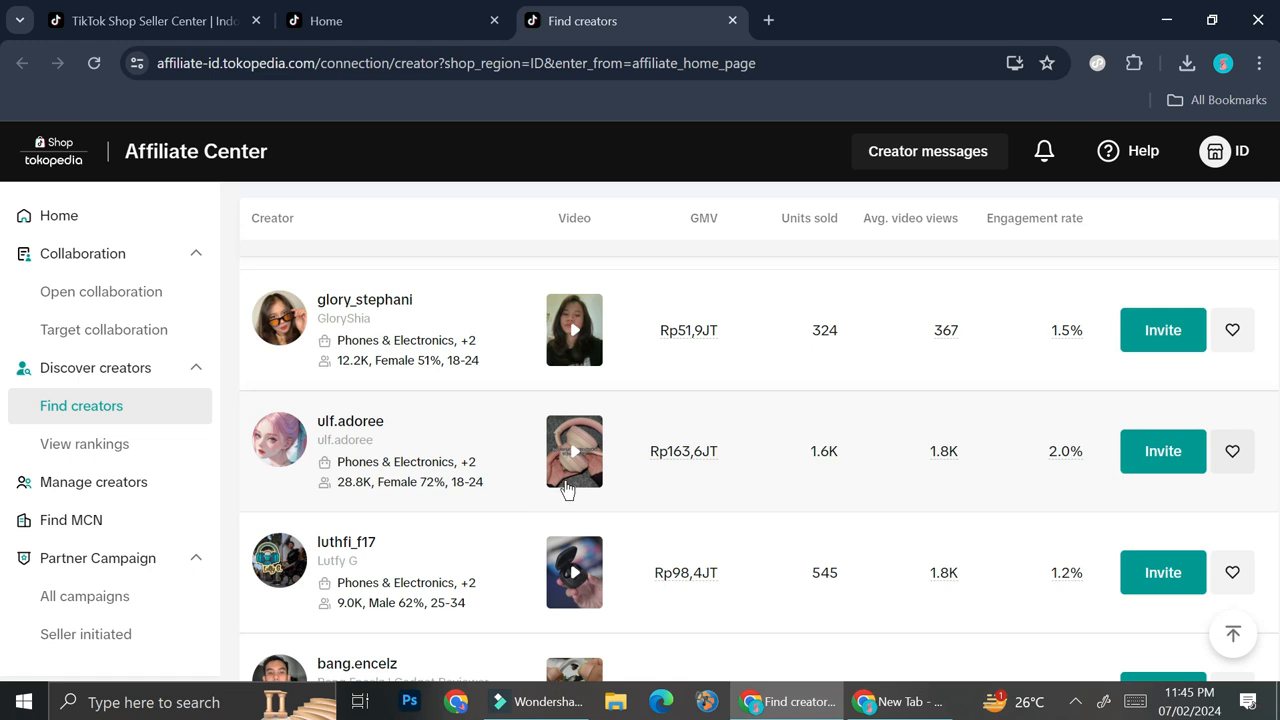
scroll("down", 3)
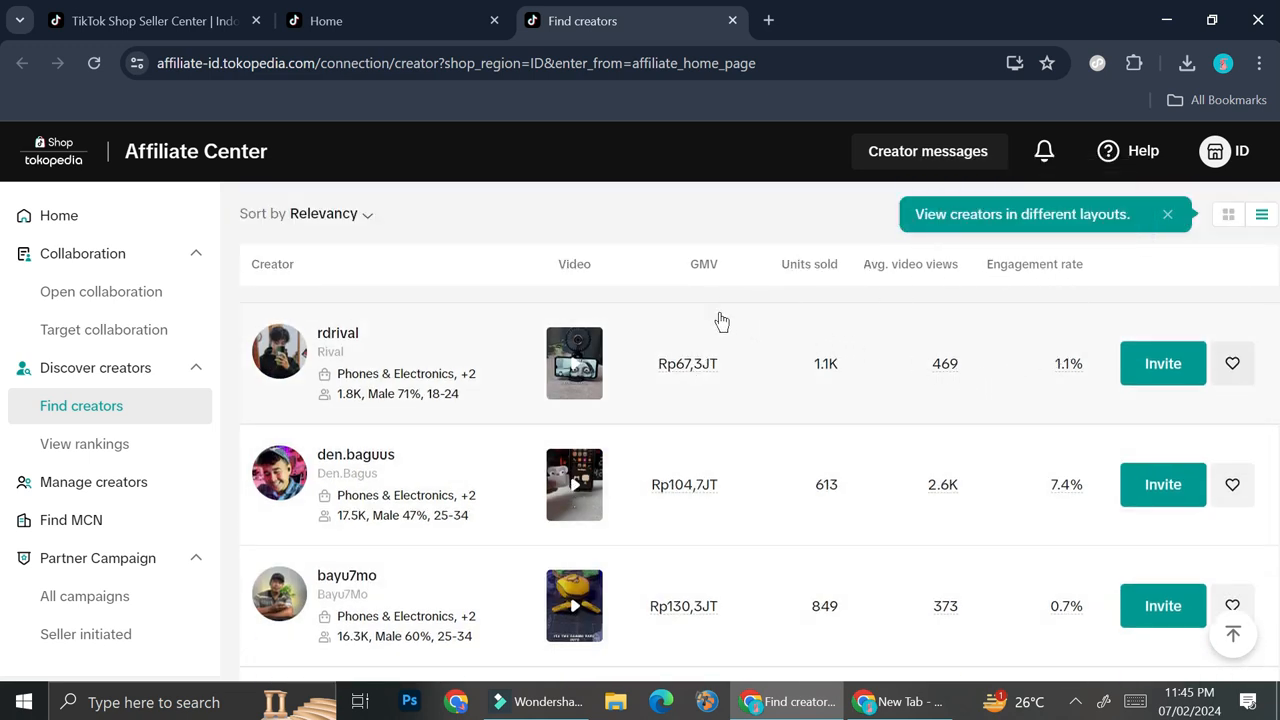
mouse_move(825, 295)
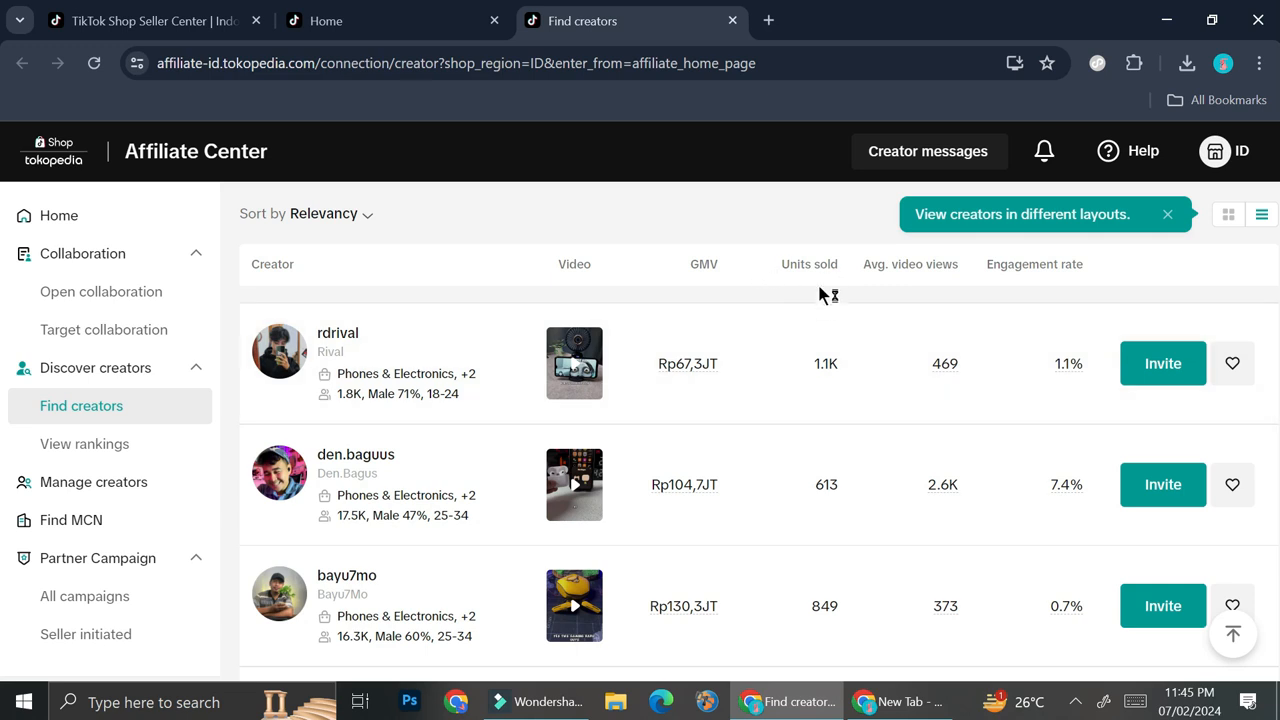
mouse_move(975, 302)
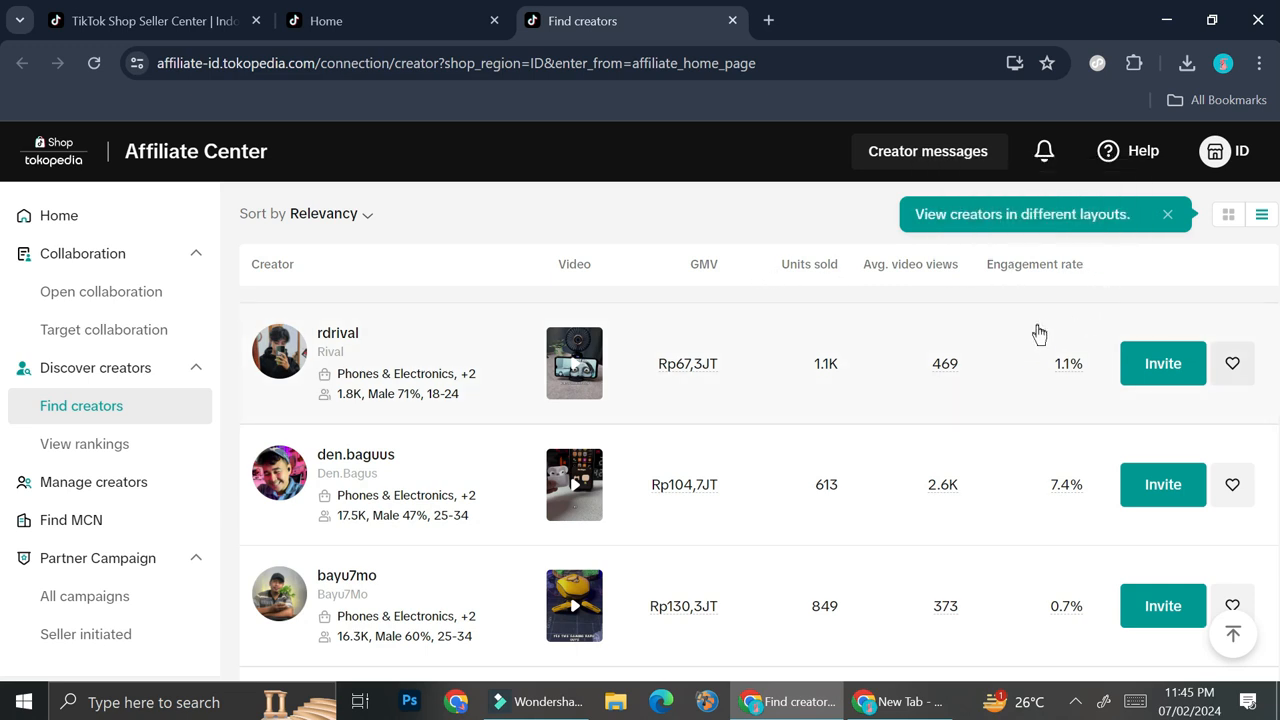
scroll("down", 3)
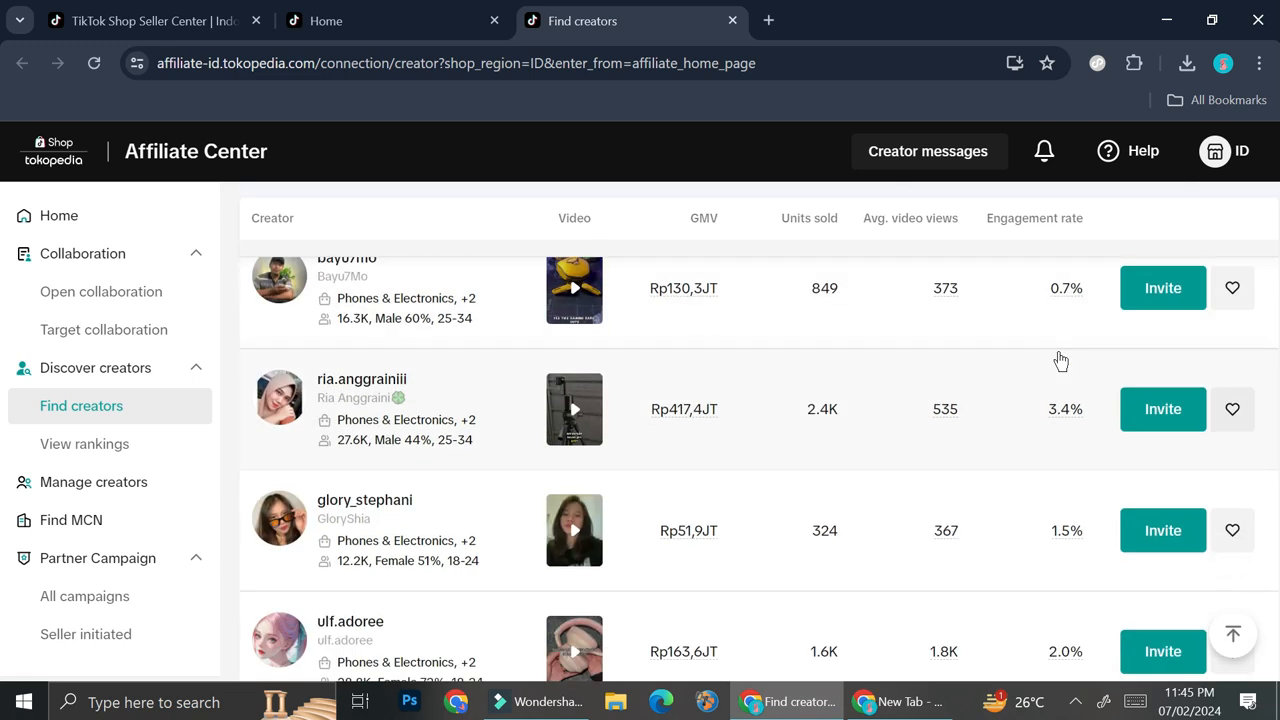
left_click(361, 379)
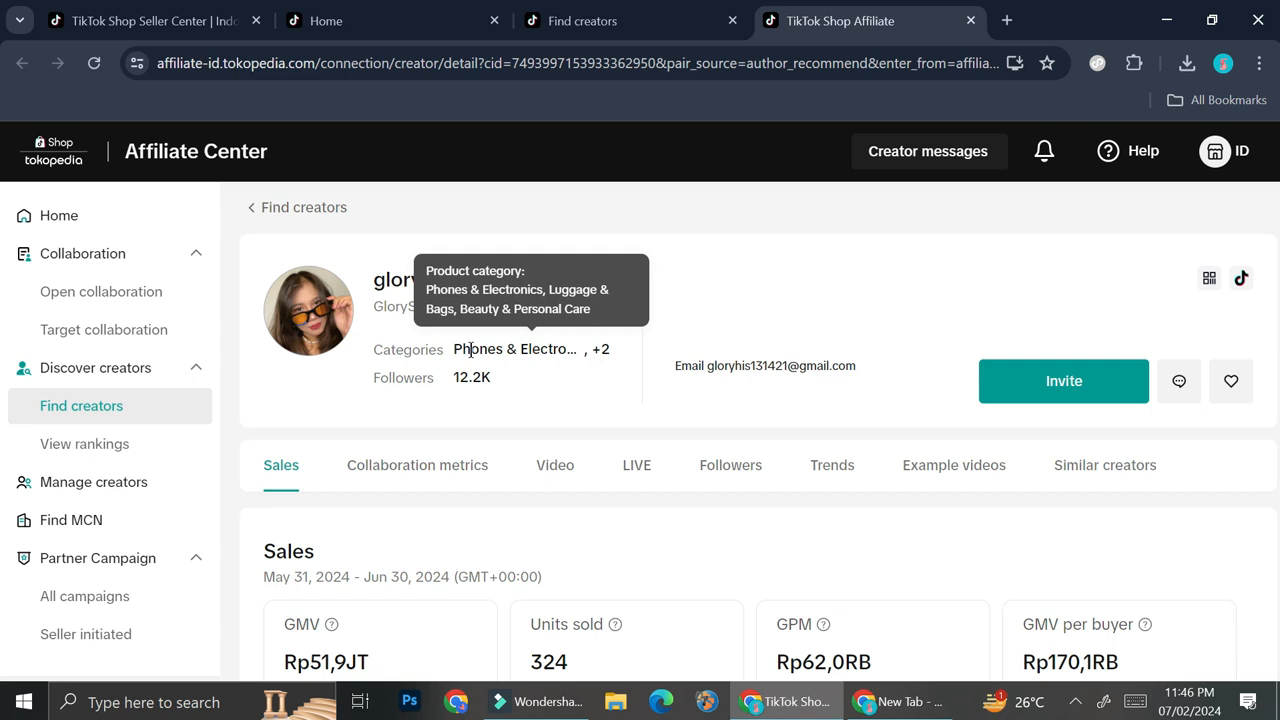
scroll("down", 3)
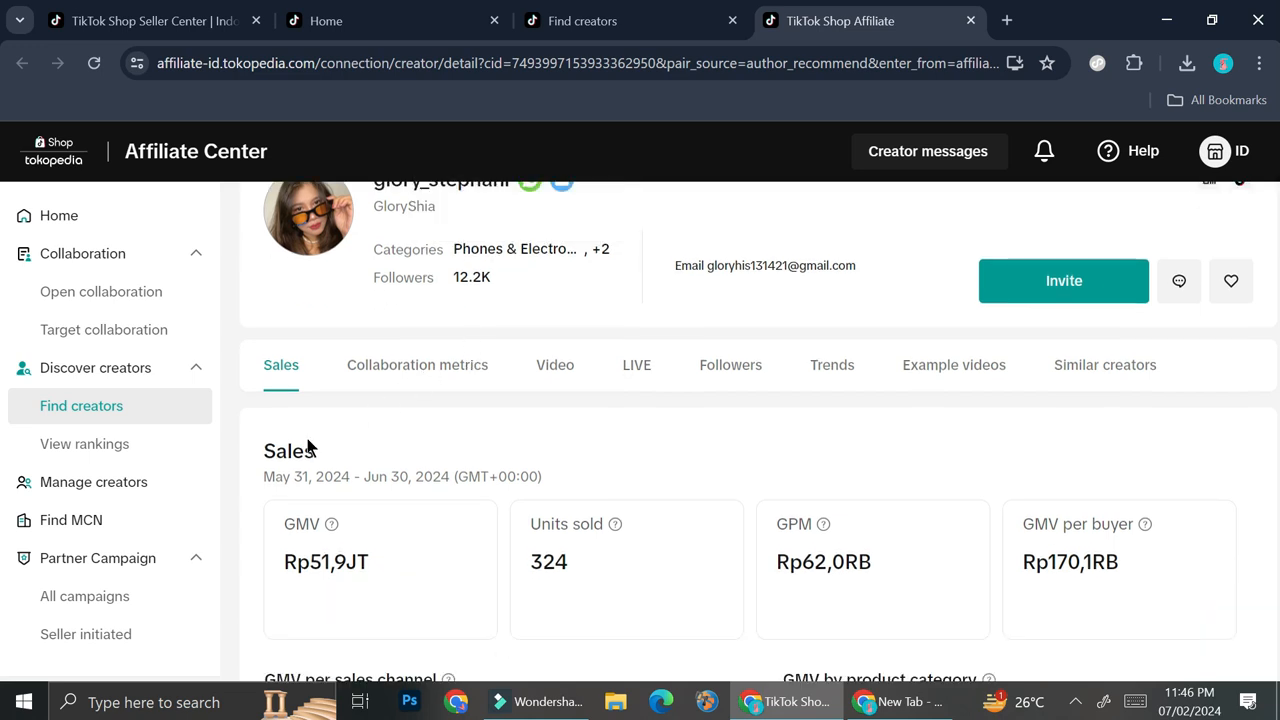
mouse_move(433, 458)
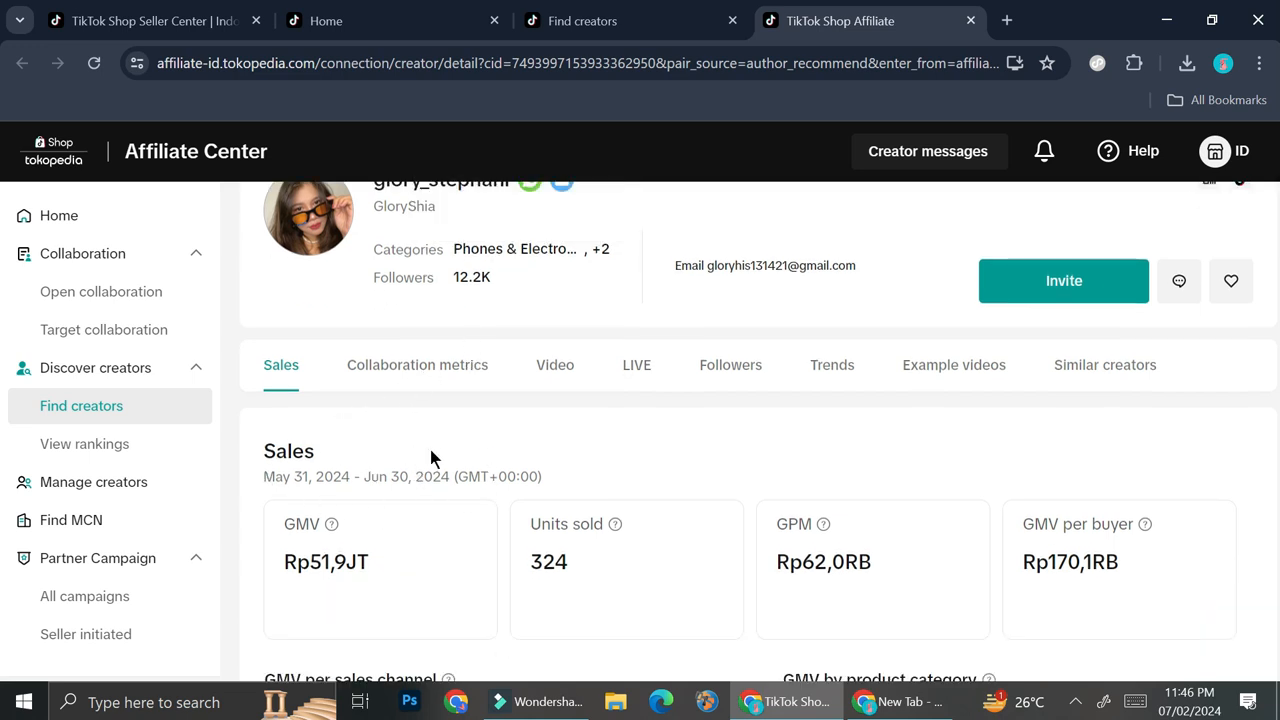
scroll("down", 3)
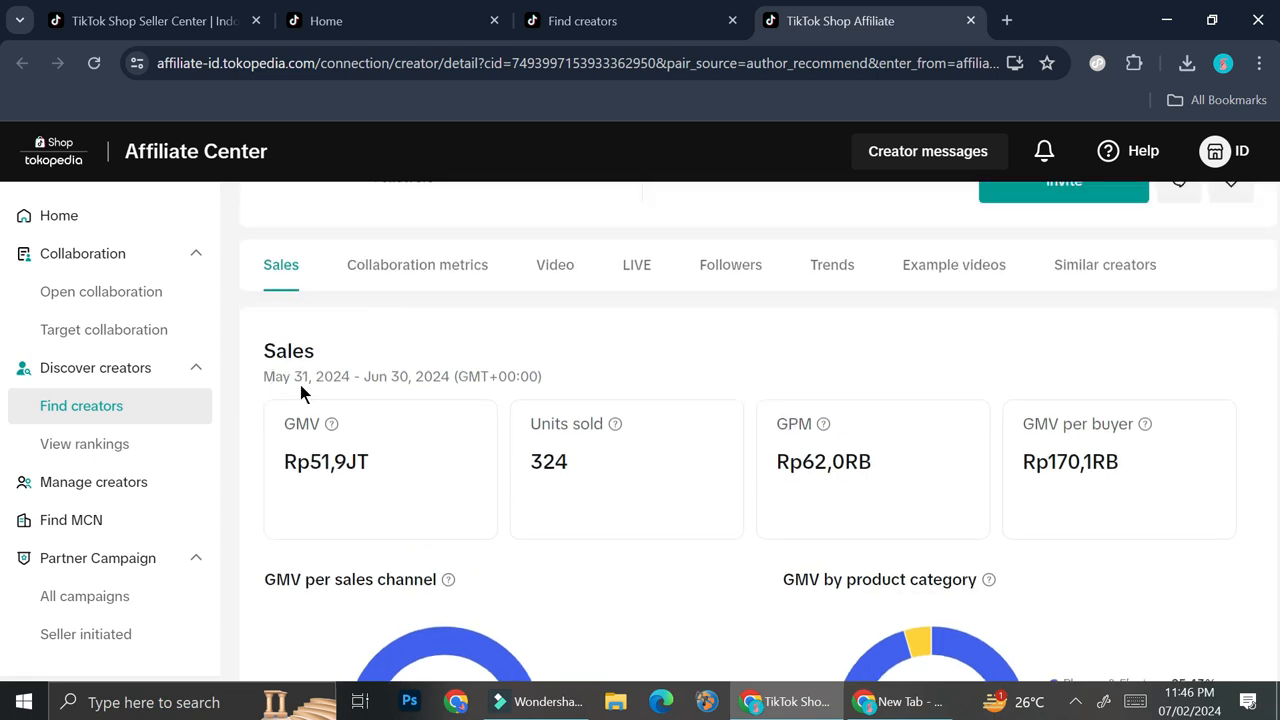
mouse_move(362, 394)
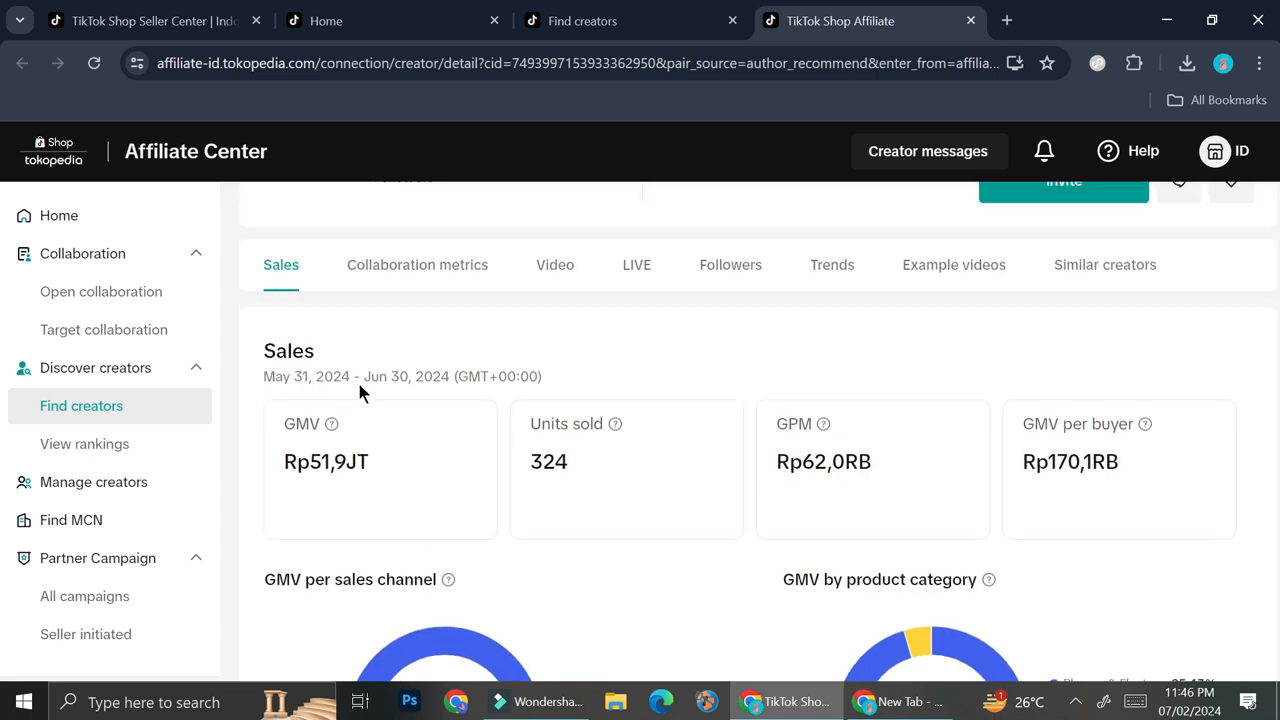
mouse_move(473, 427)
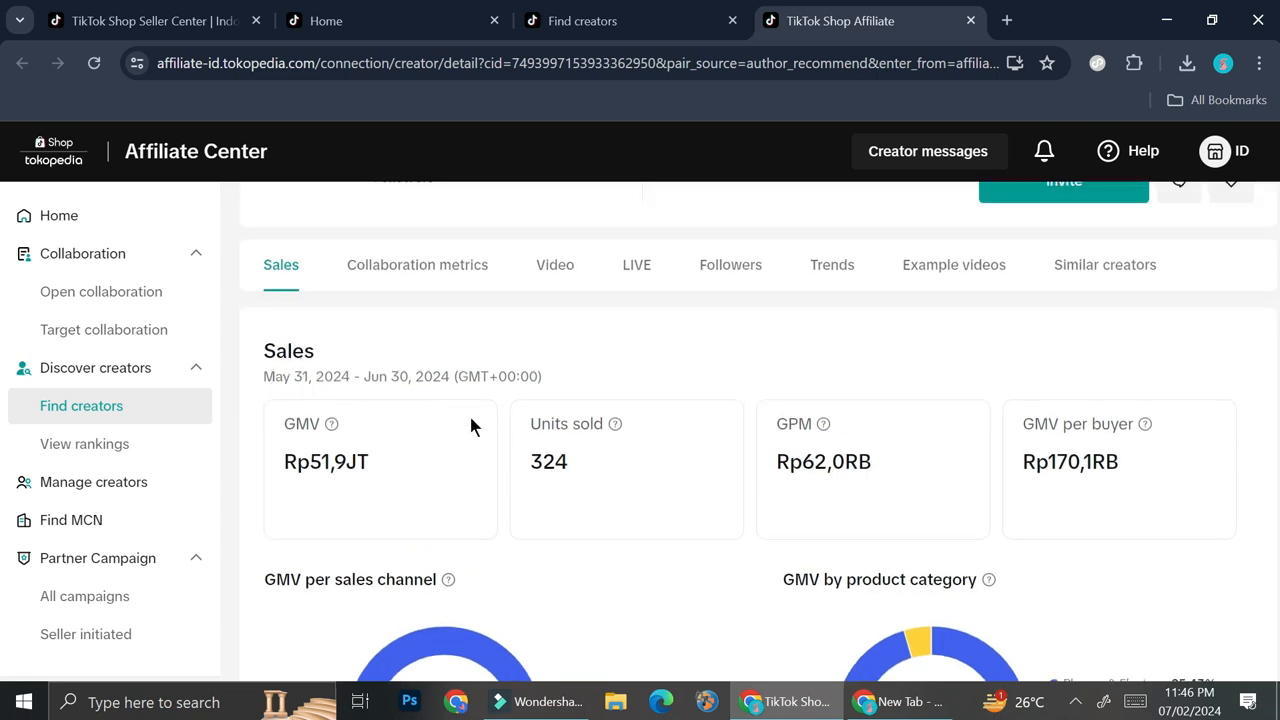
mouse_move(331, 424)
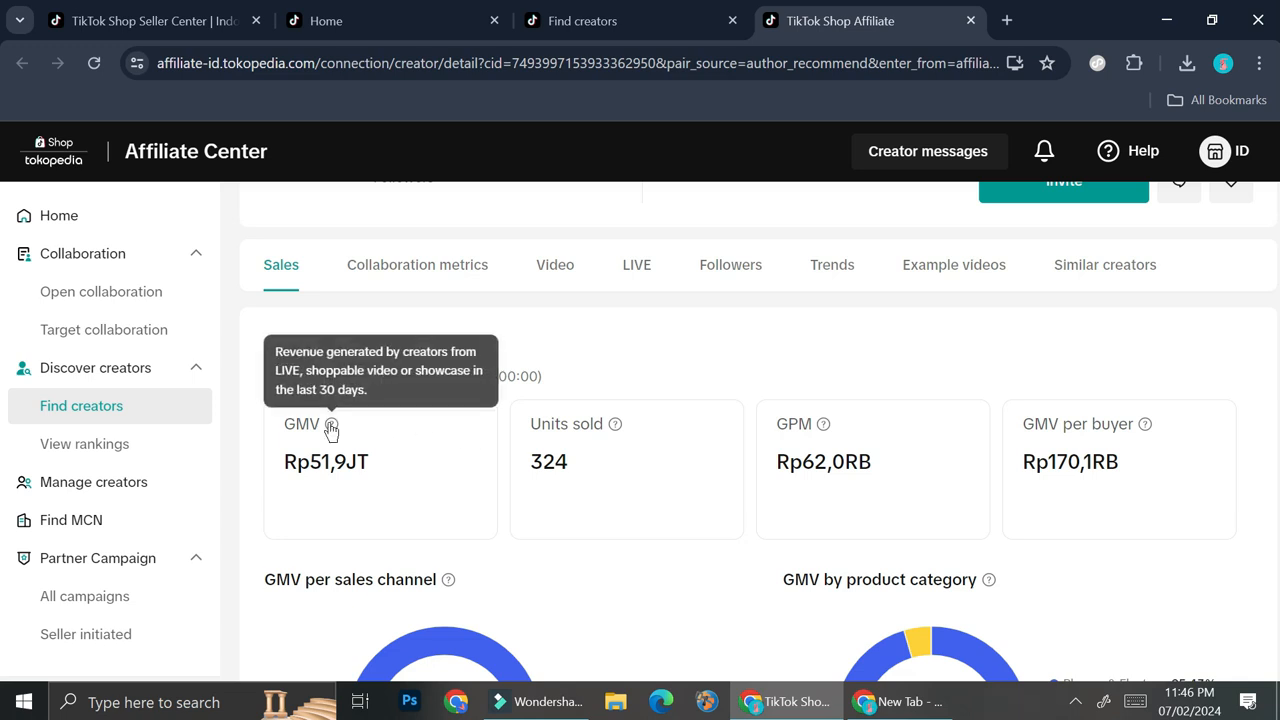
mouse_move(359, 485)
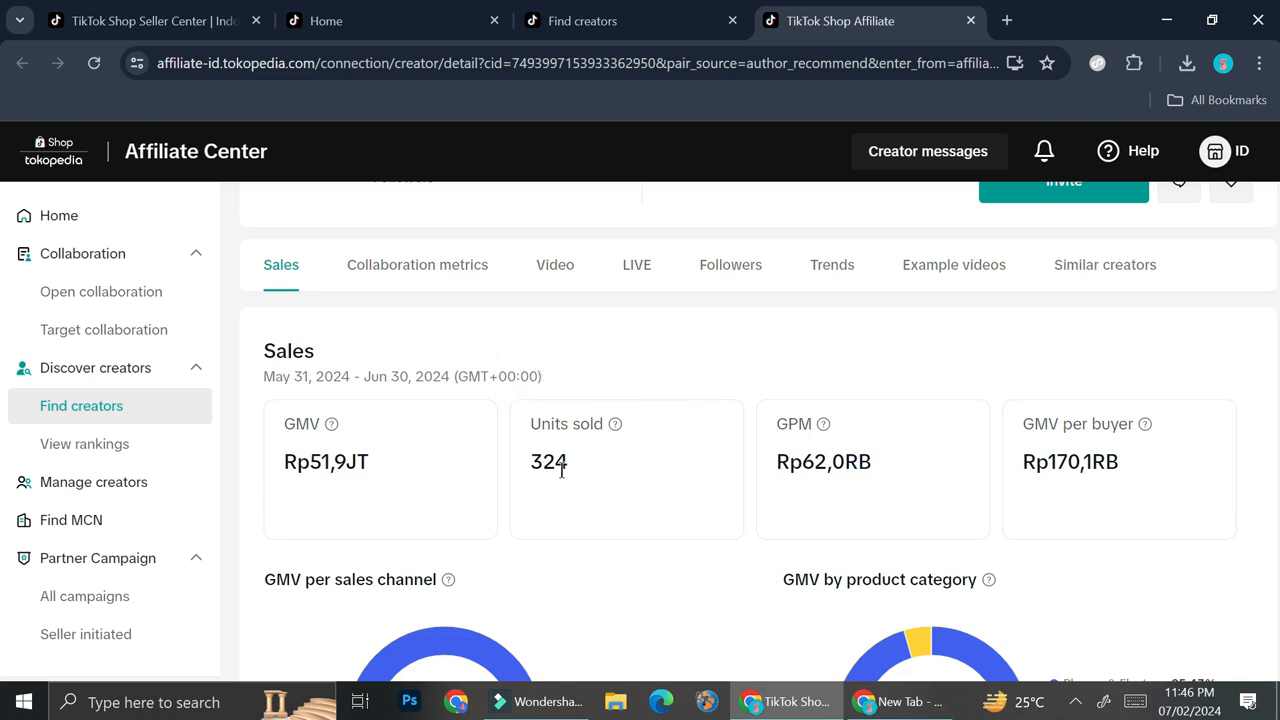
mouse_move(845, 466)
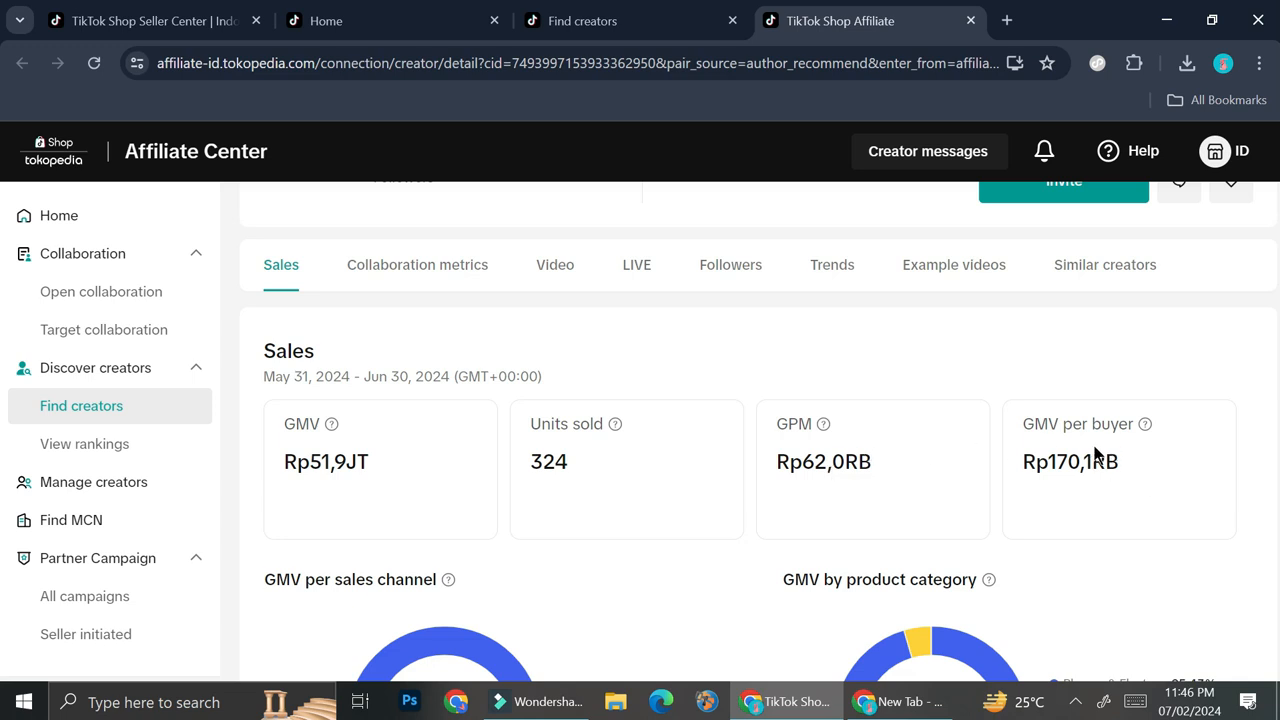
scroll("down", 3)
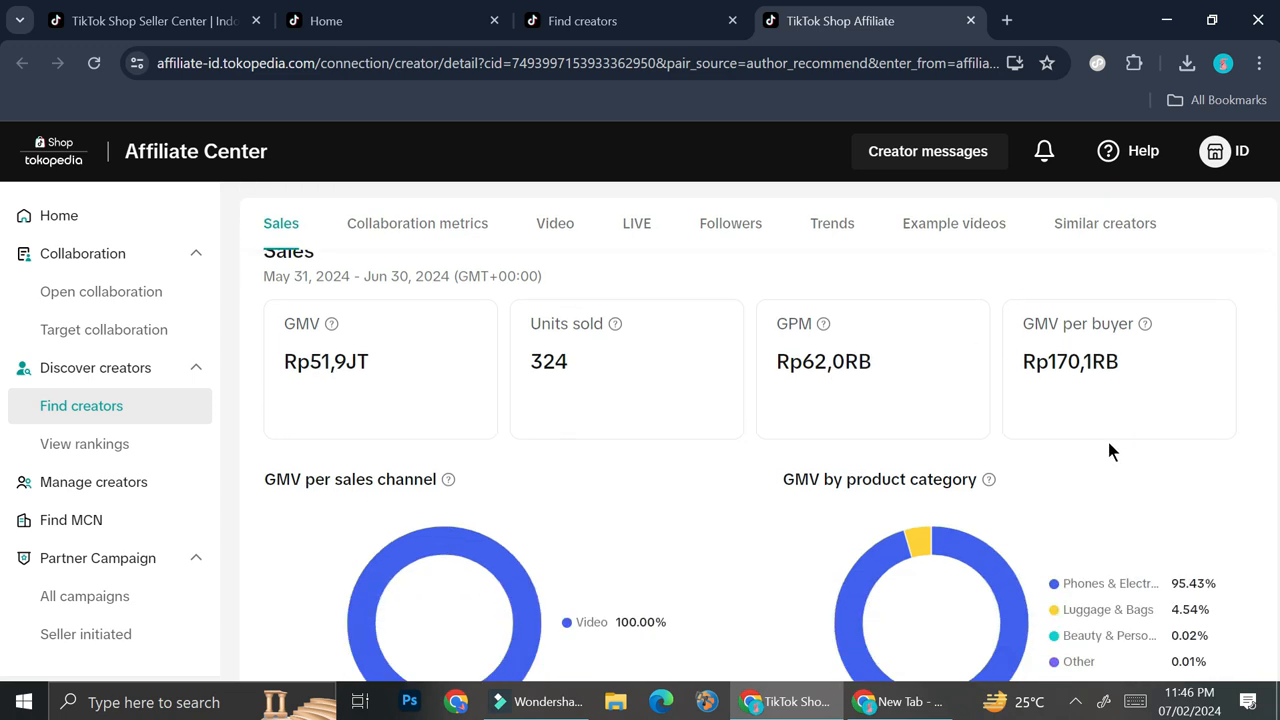
mouse_move(1100, 445)
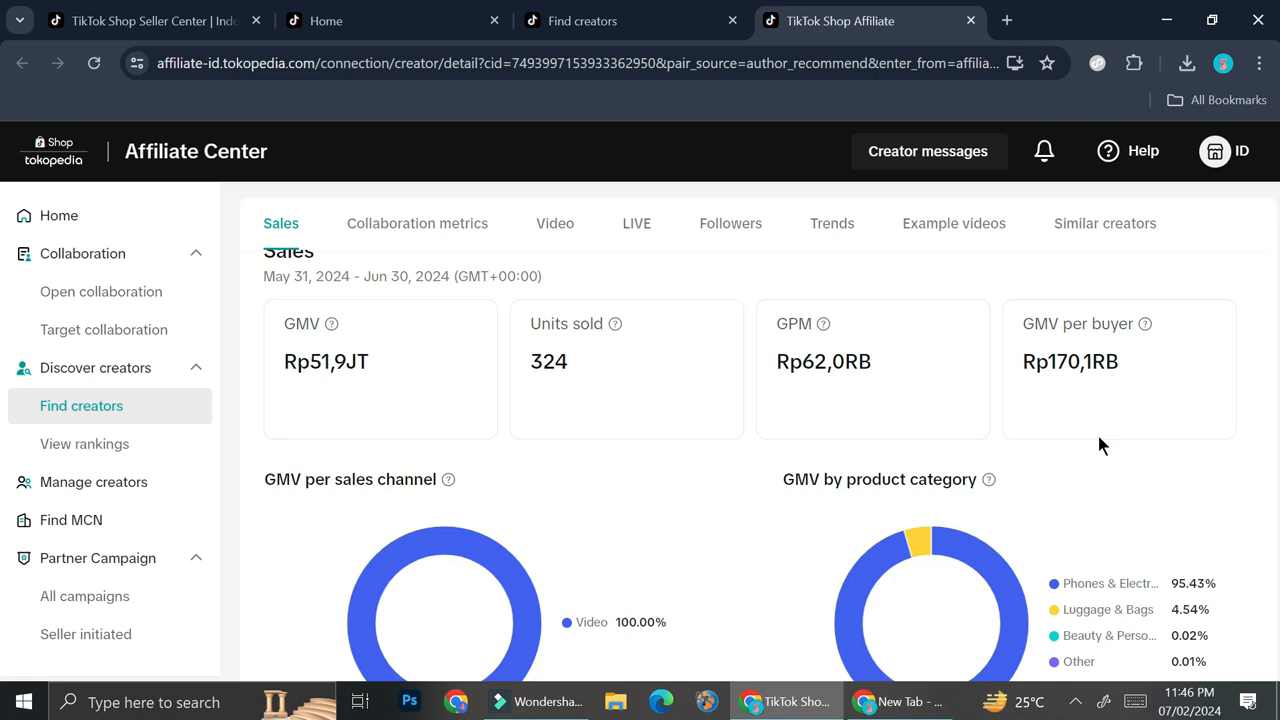
Scroll further and browse the creator's Example videos tab toward Similar creators
scroll("down", 3)
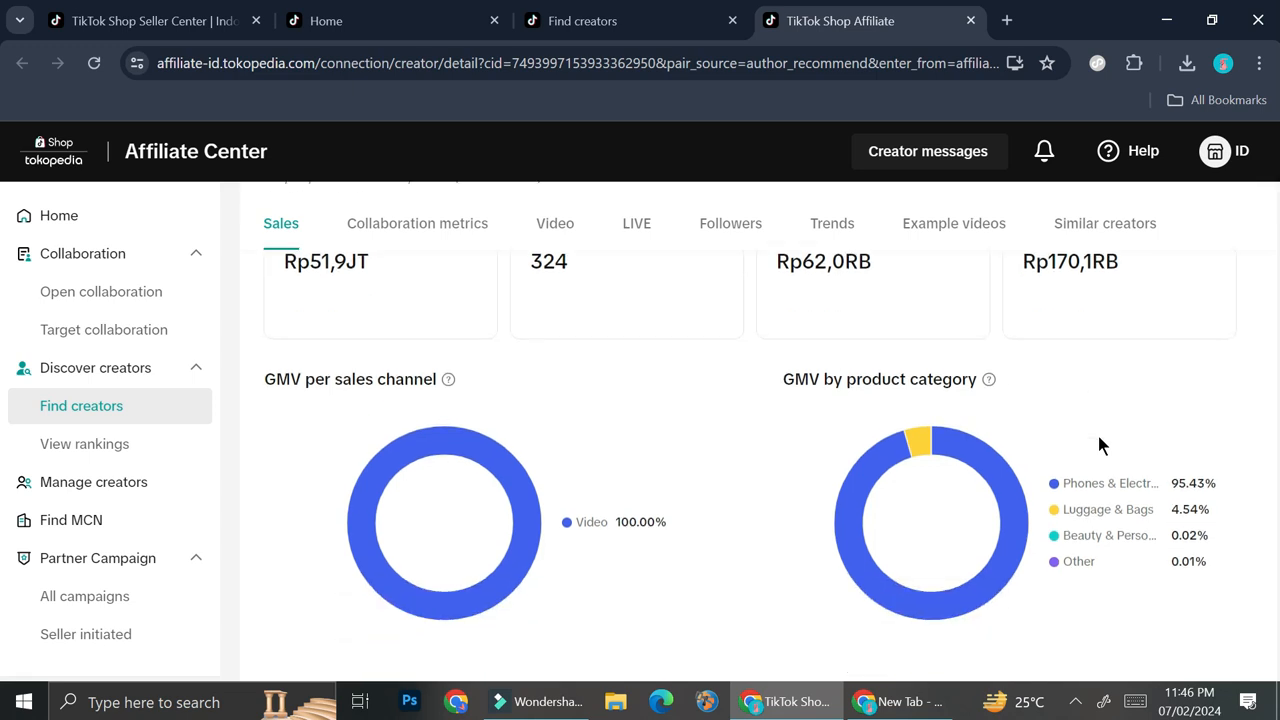
scroll("down", 3)
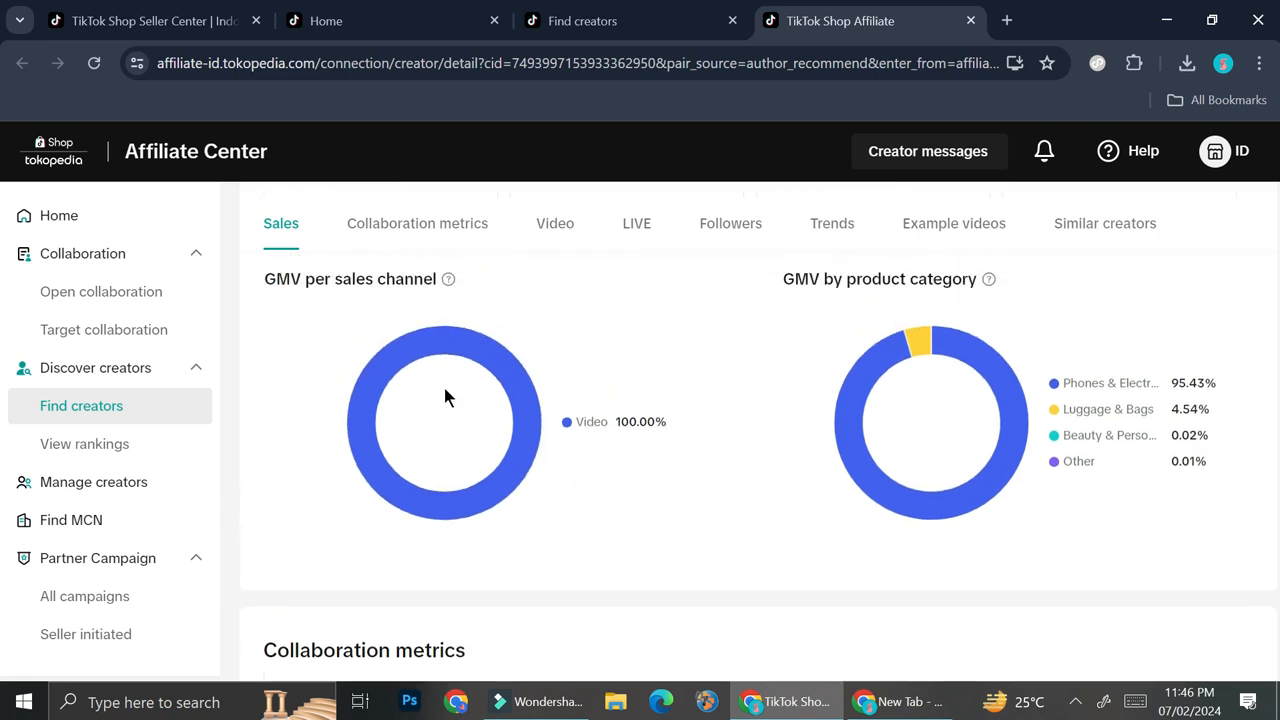
scroll("down", 3)
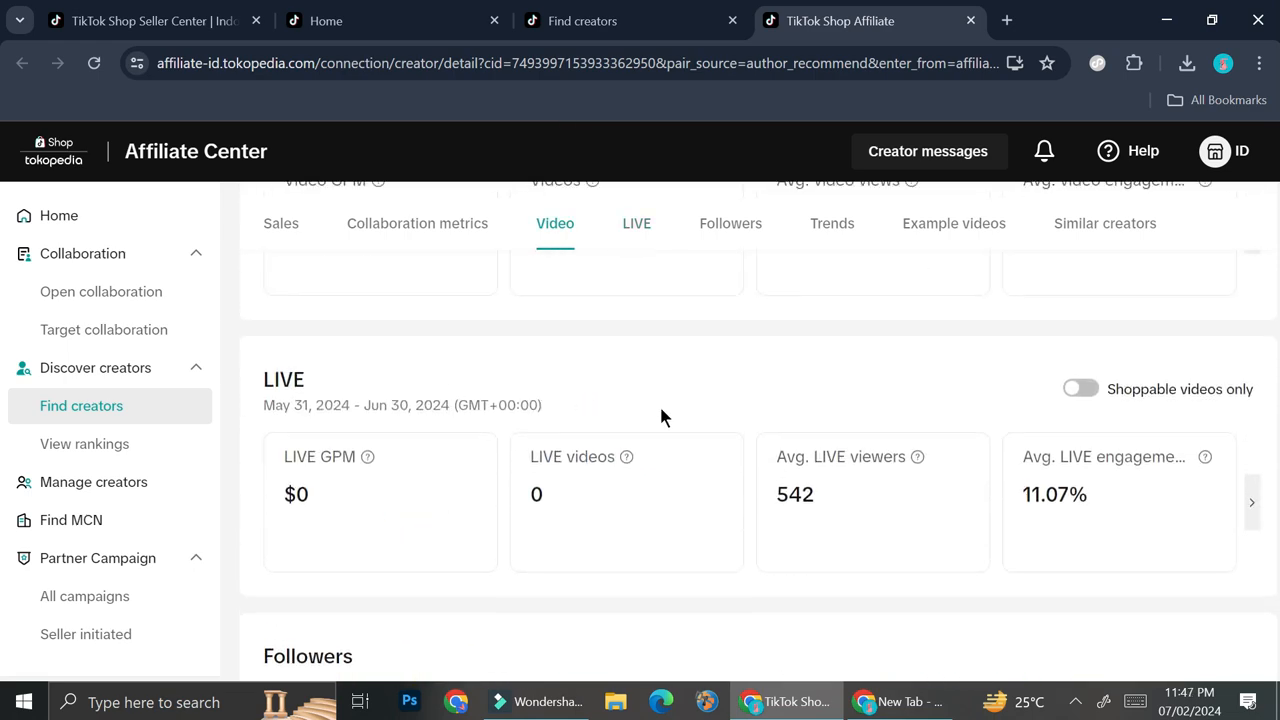
left_click(730, 223)
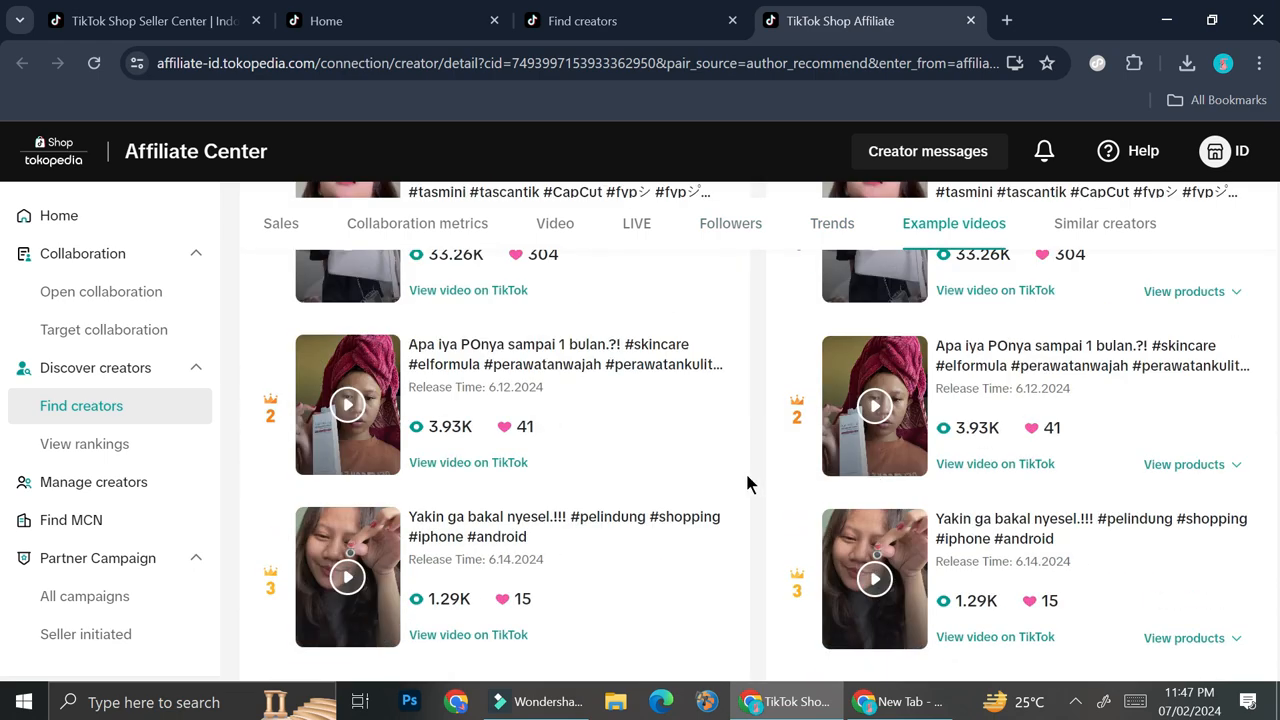
scroll("down", 3)
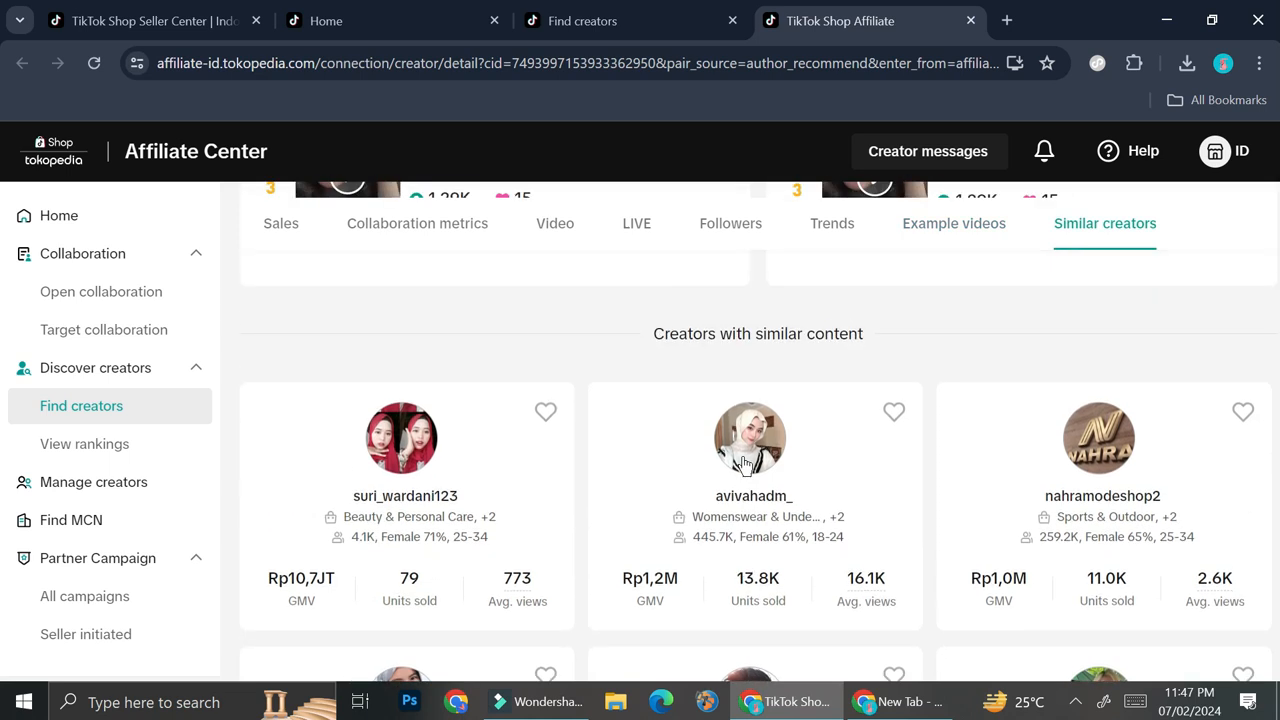
left_click(953, 223)
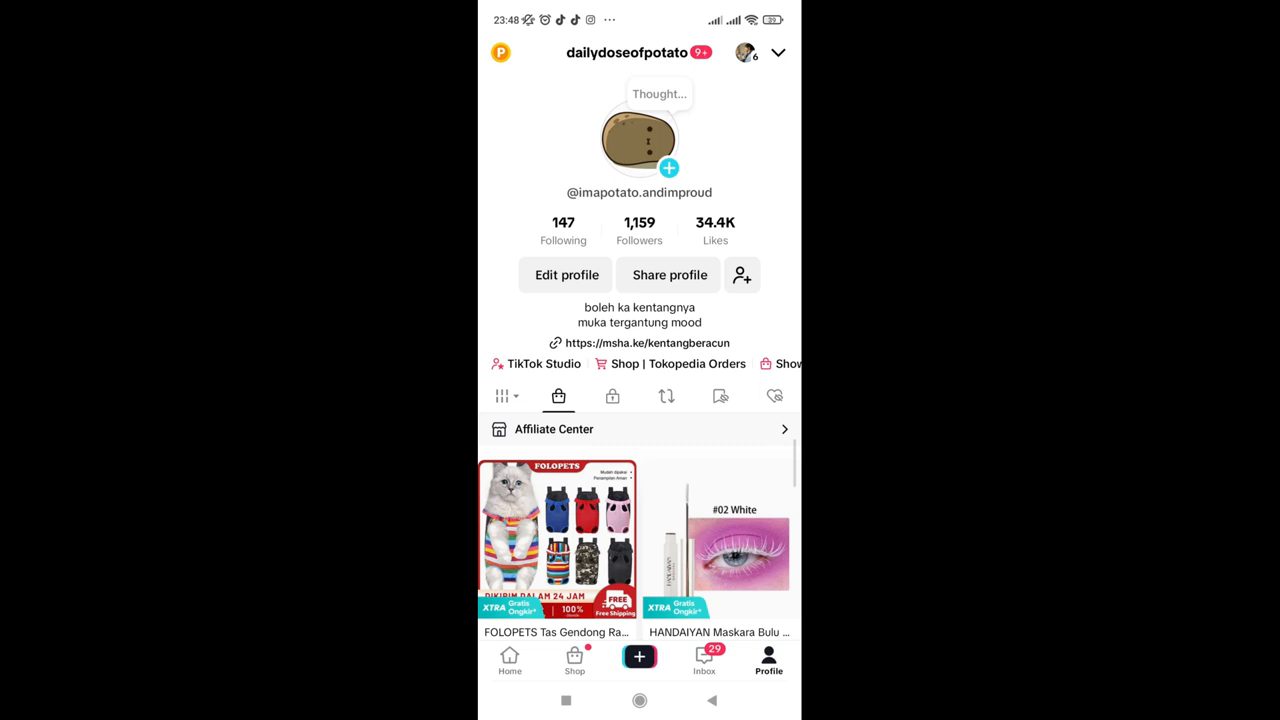
Open Affiliate Center from the profile's hamburger menu in the TikTok app
left_click(778, 52)
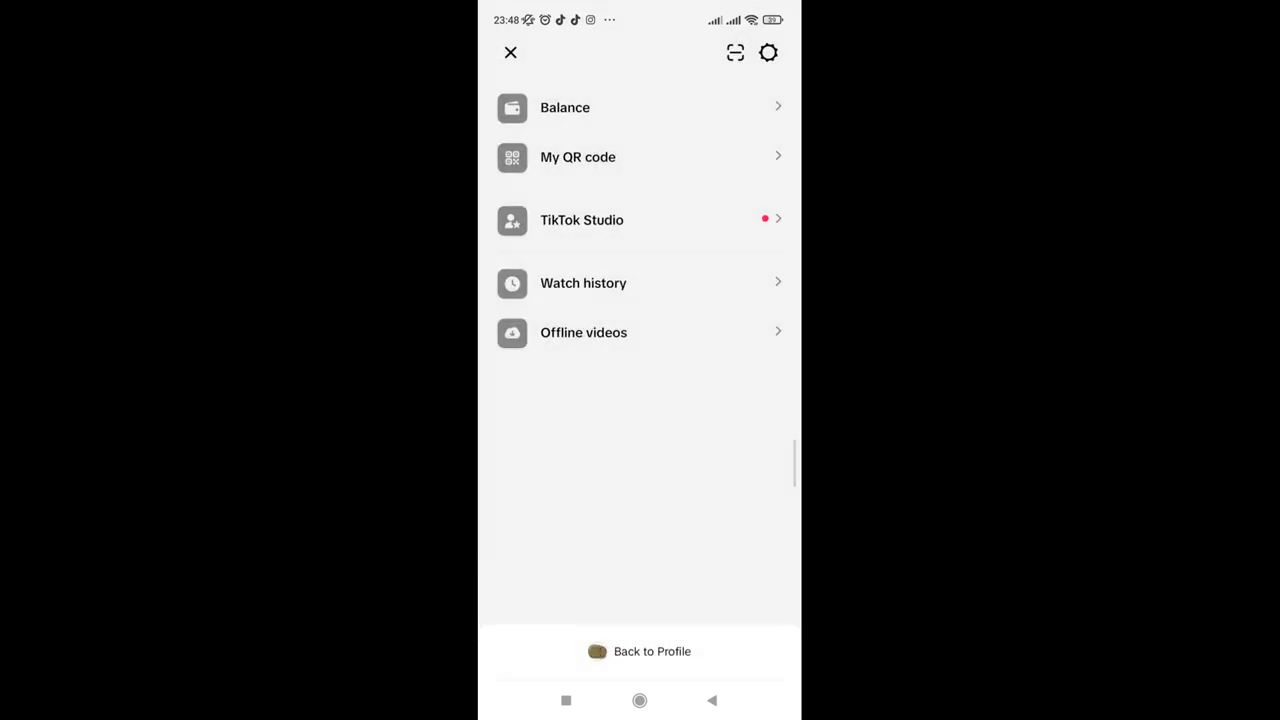
left_click(581, 220)
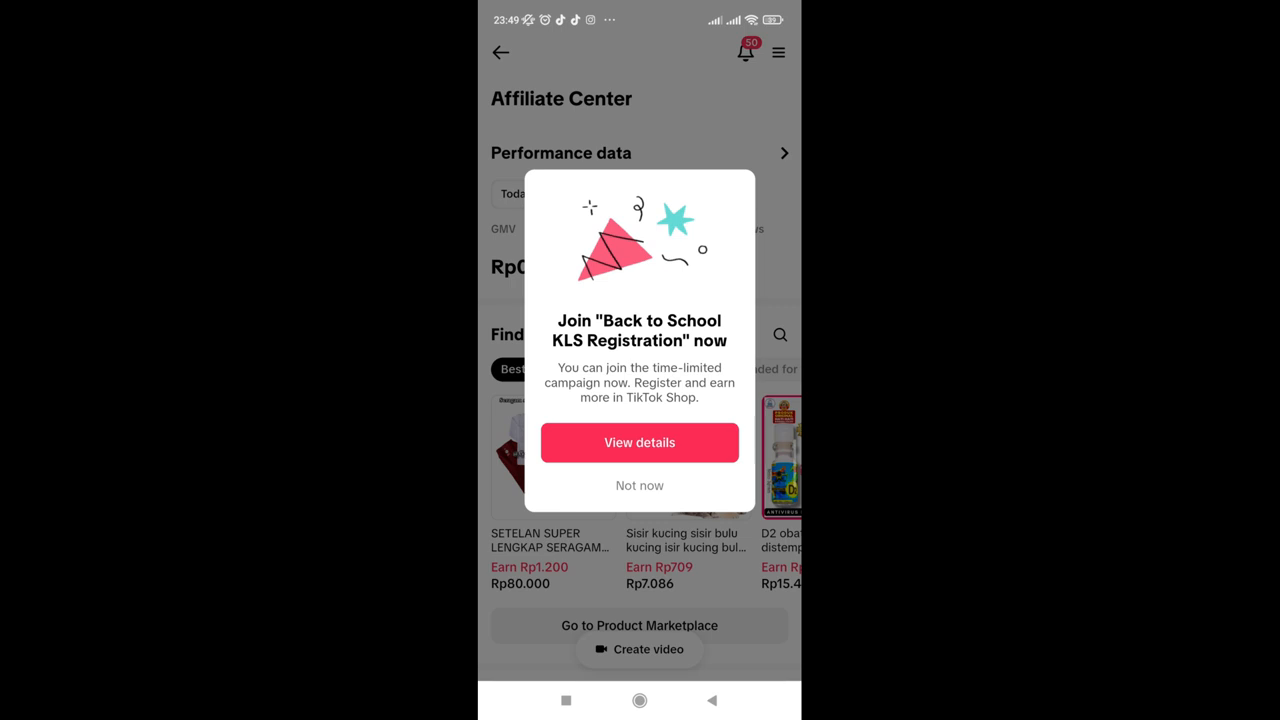
Dismiss the Back to School invitation and scroll down to What's big this month
left_click(639, 485)
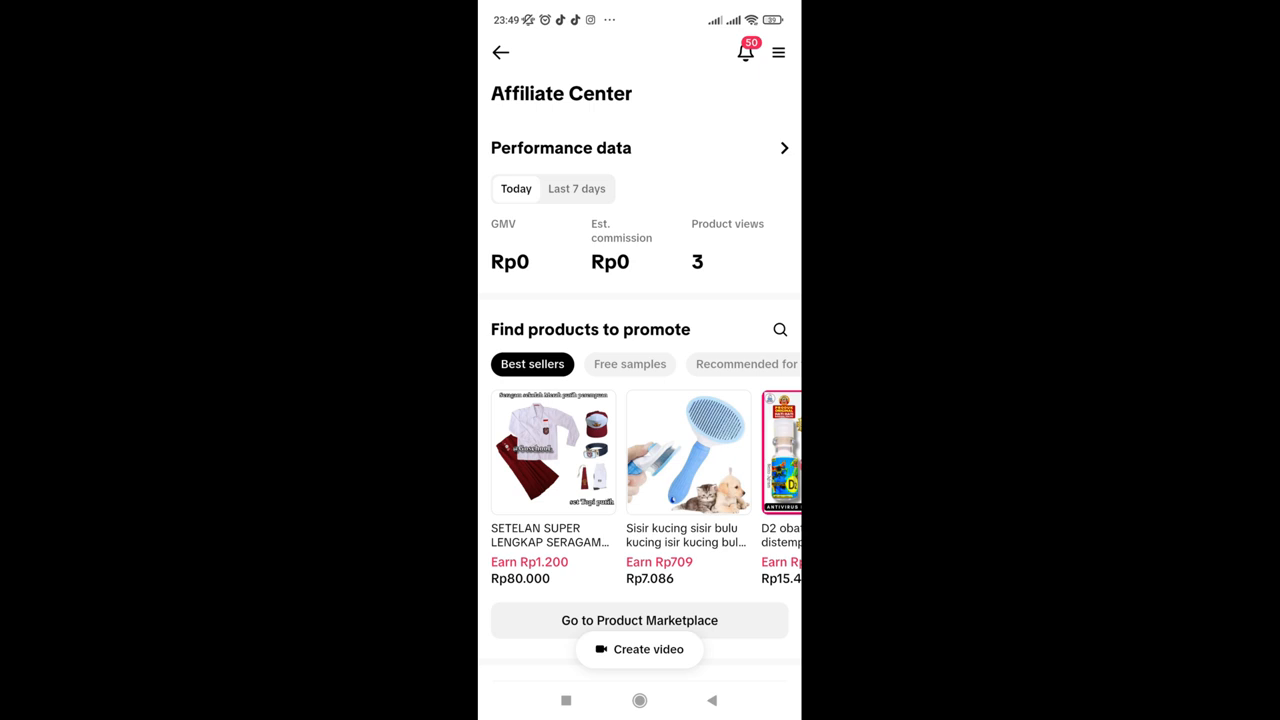
scroll("down", 3)
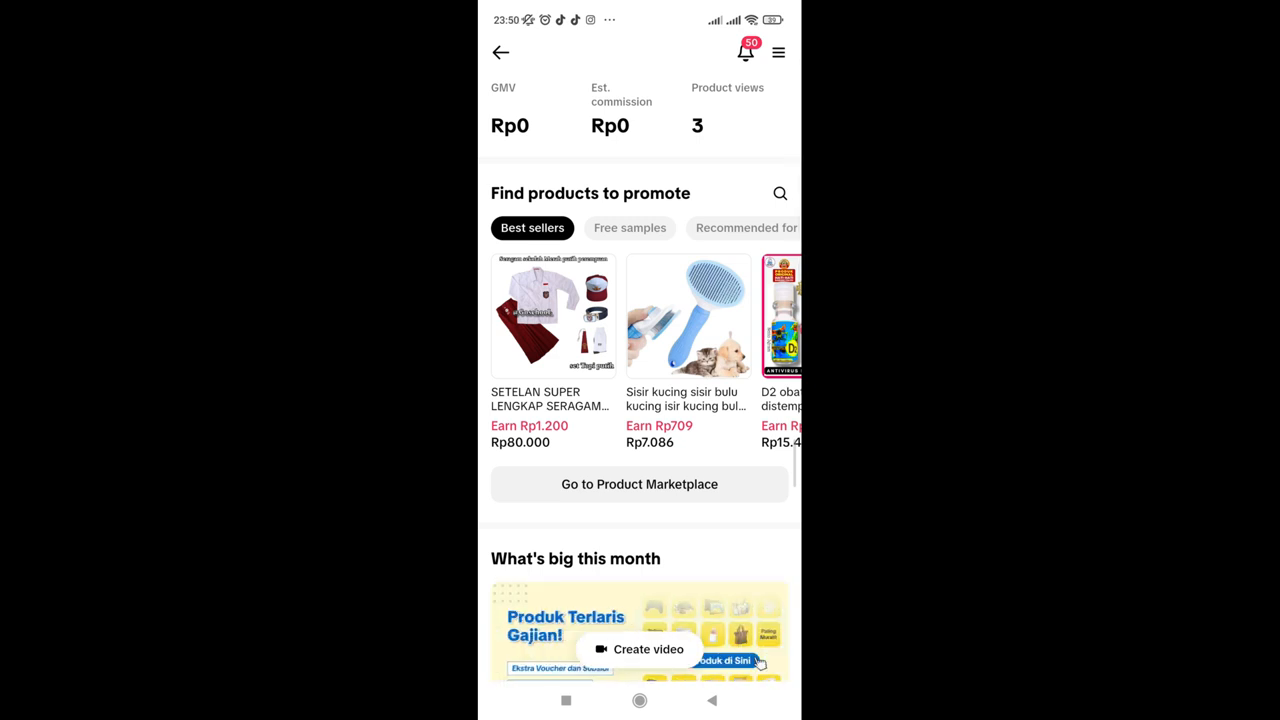
scroll("down", 3)
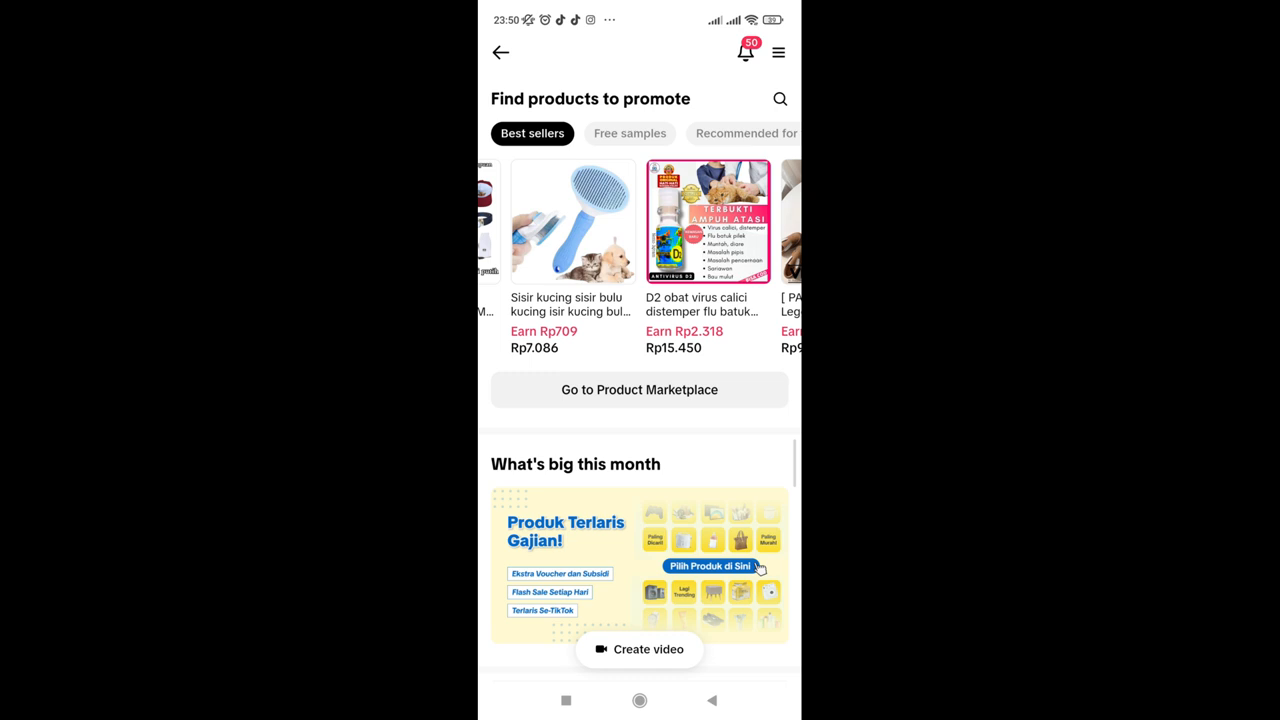
Open the Product Marketplace and enter 'baju bayi'
left_click(639, 390)
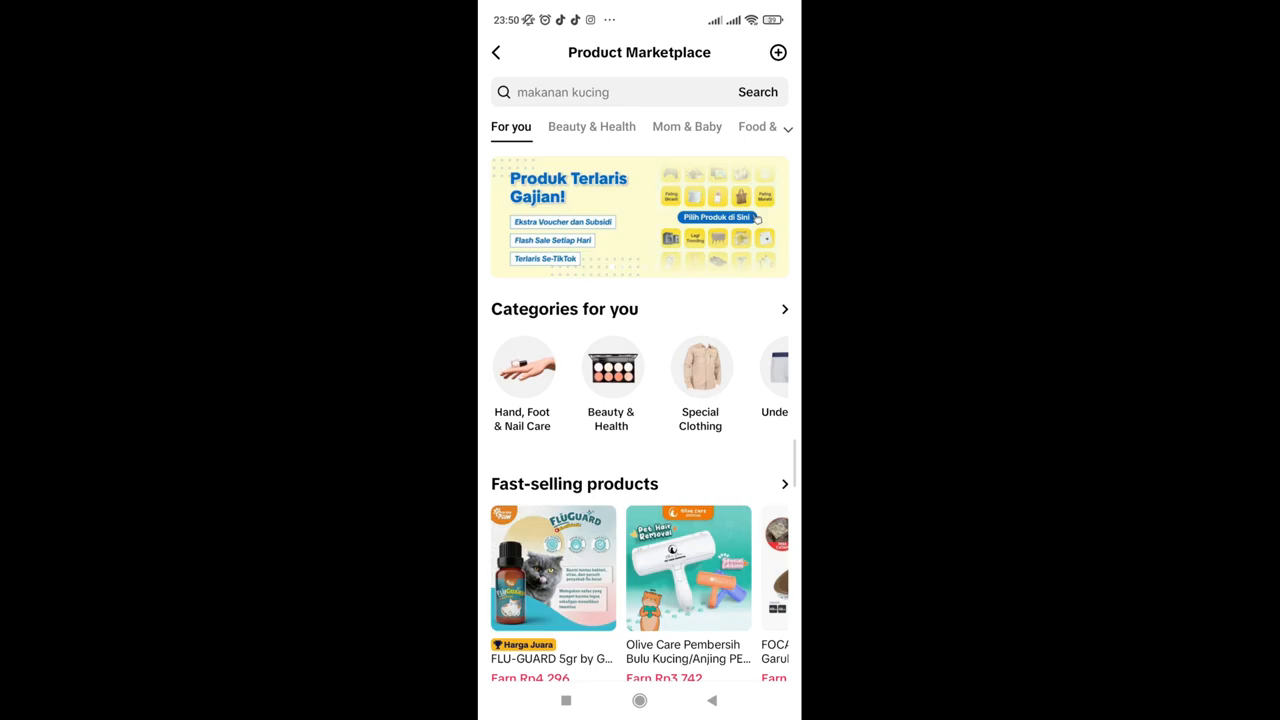
type("baju bayi")
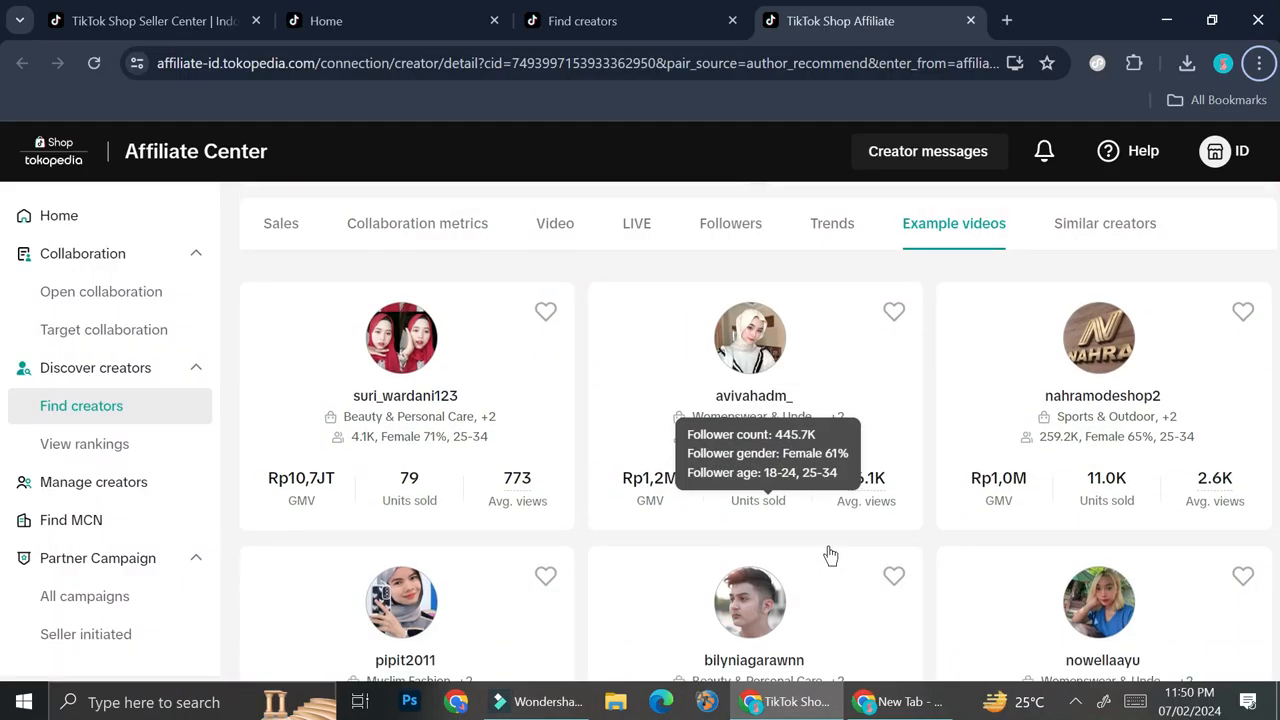
Jump to the Similar creators section and scroll through their categories, followers, GMV and views
left_click(1105, 223)
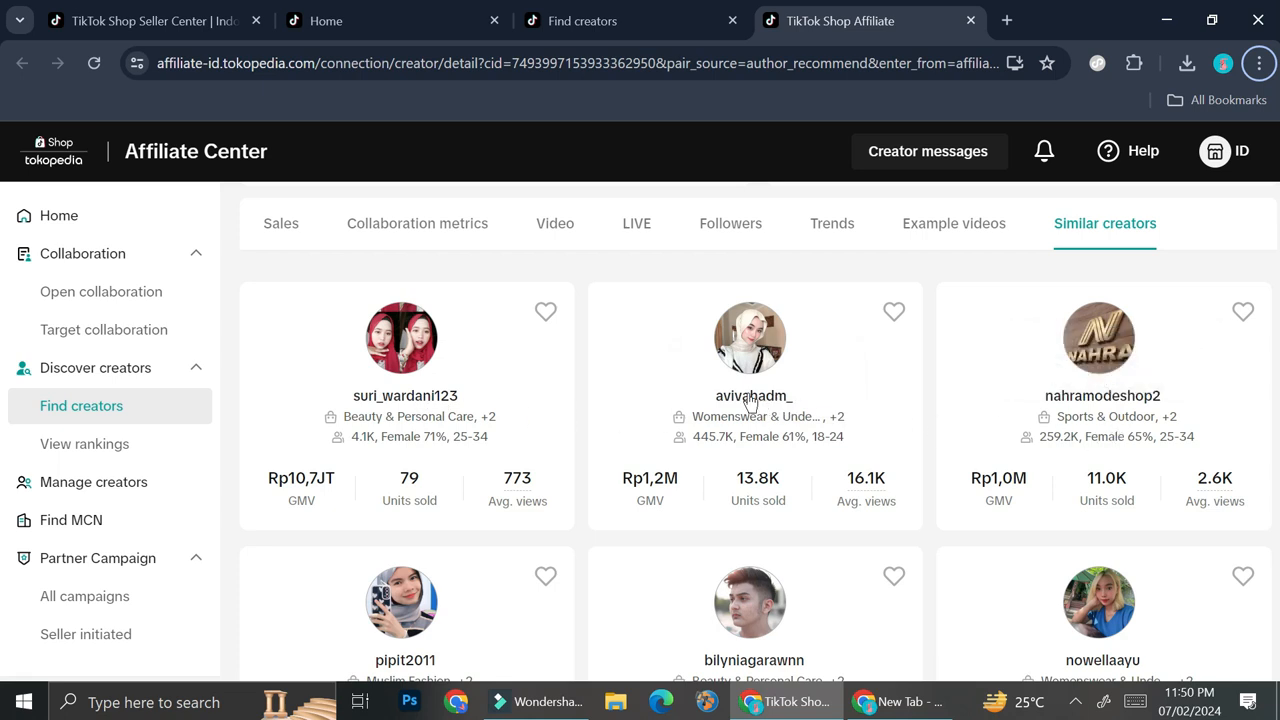
mouse_move(754, 416)
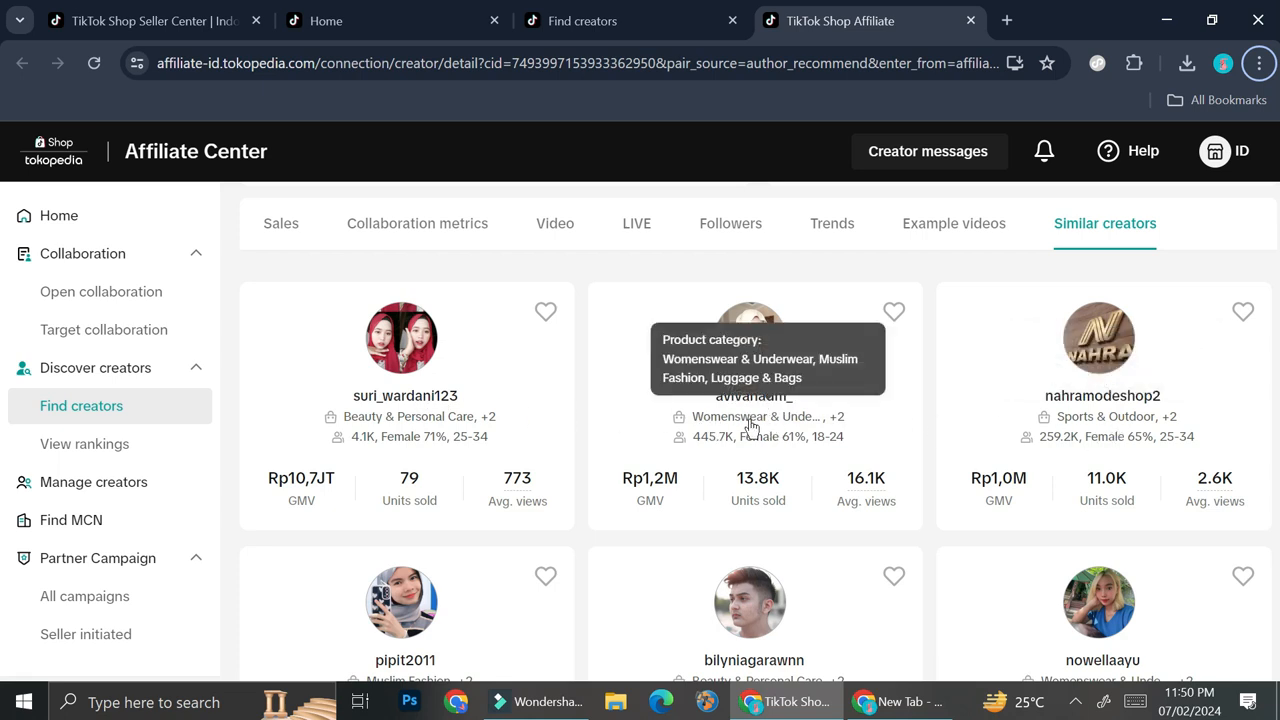
scroll("down", 3)
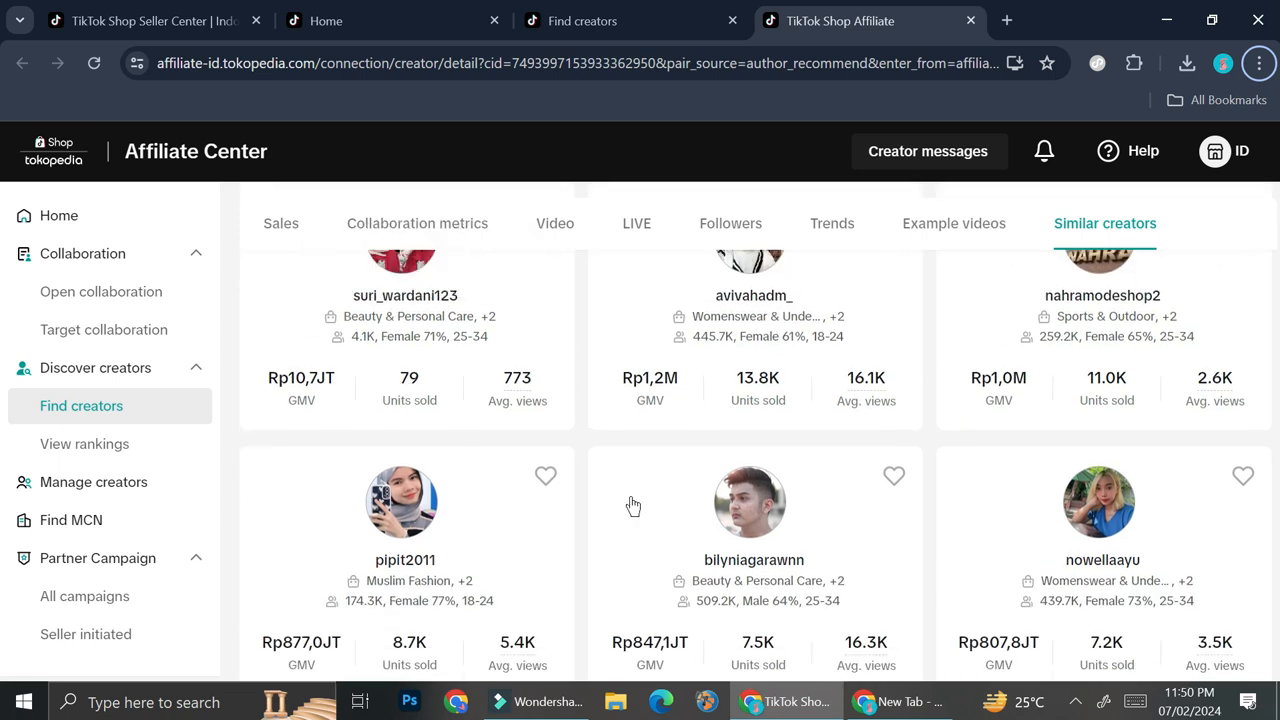
scroll("down", 3)
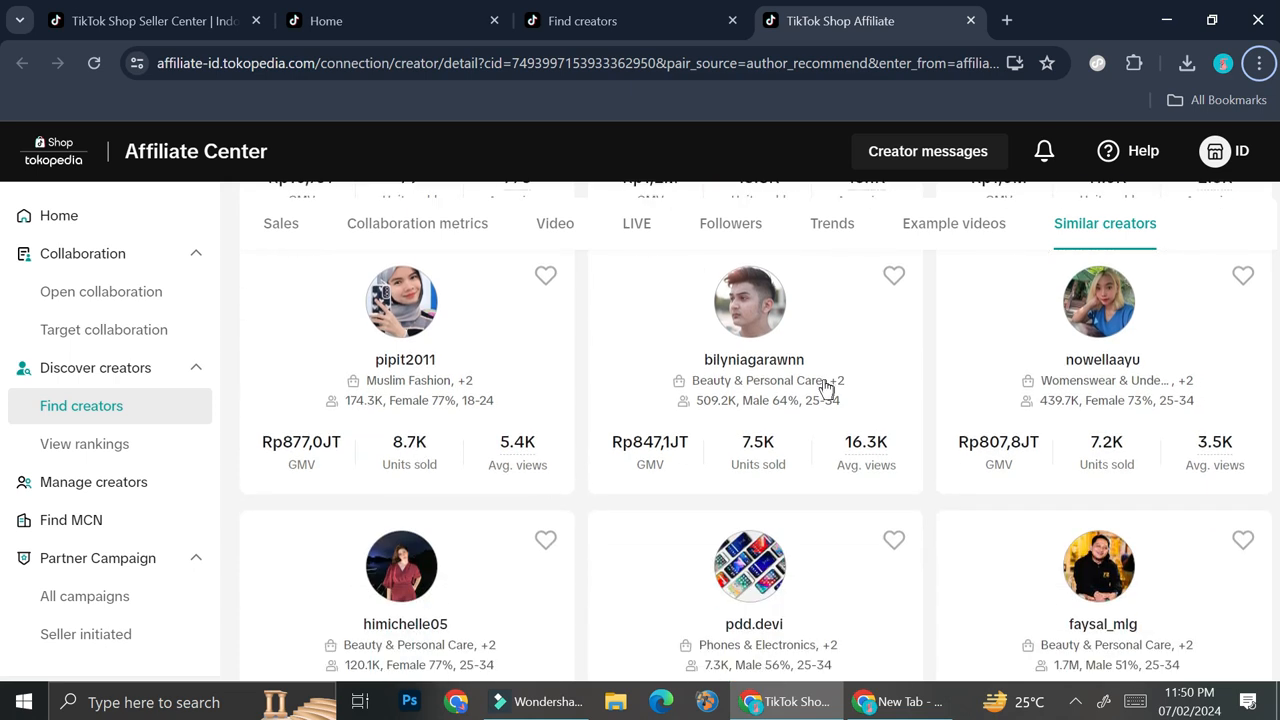
scroll("down", 3)
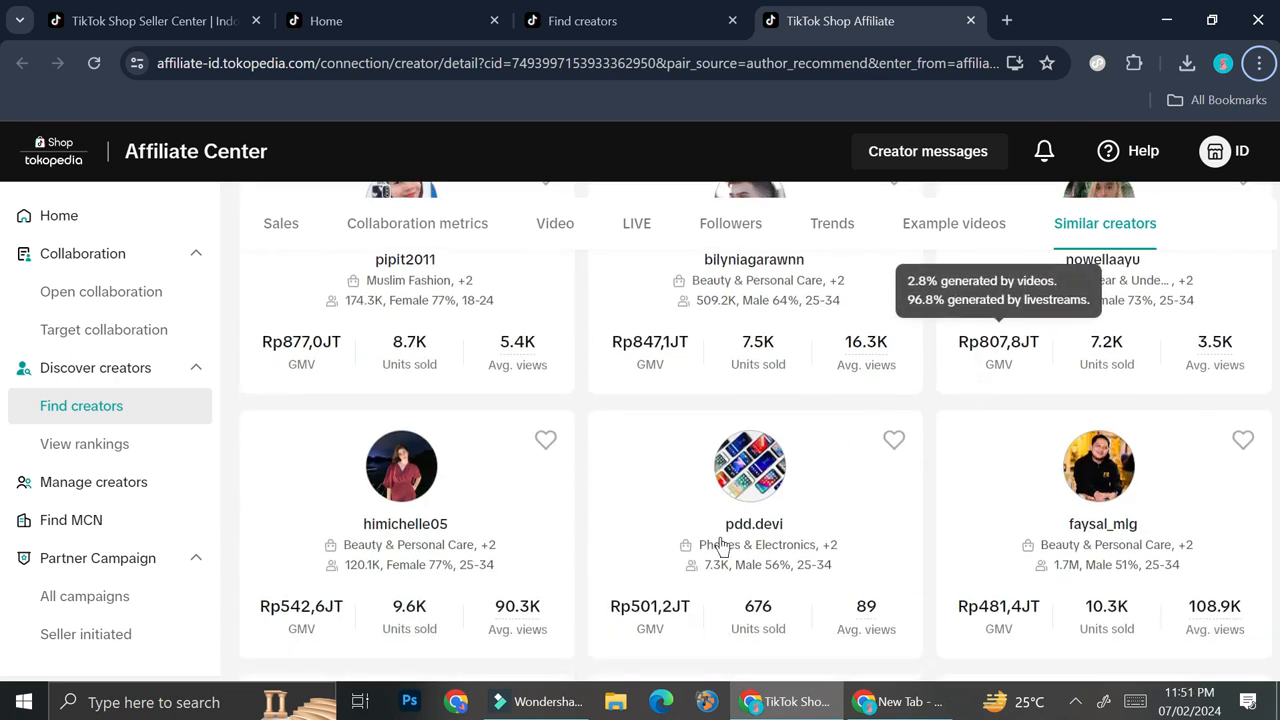
mouse_move(757, 544)
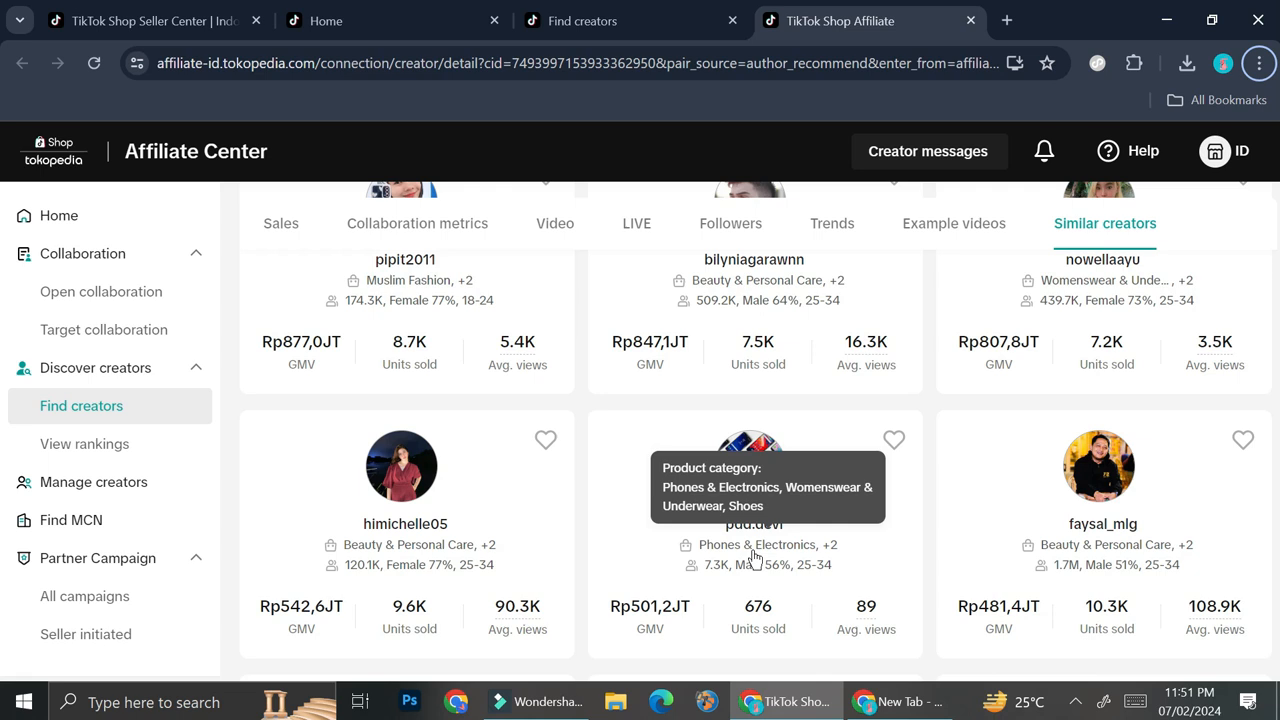
mouse_move(1250, 280)
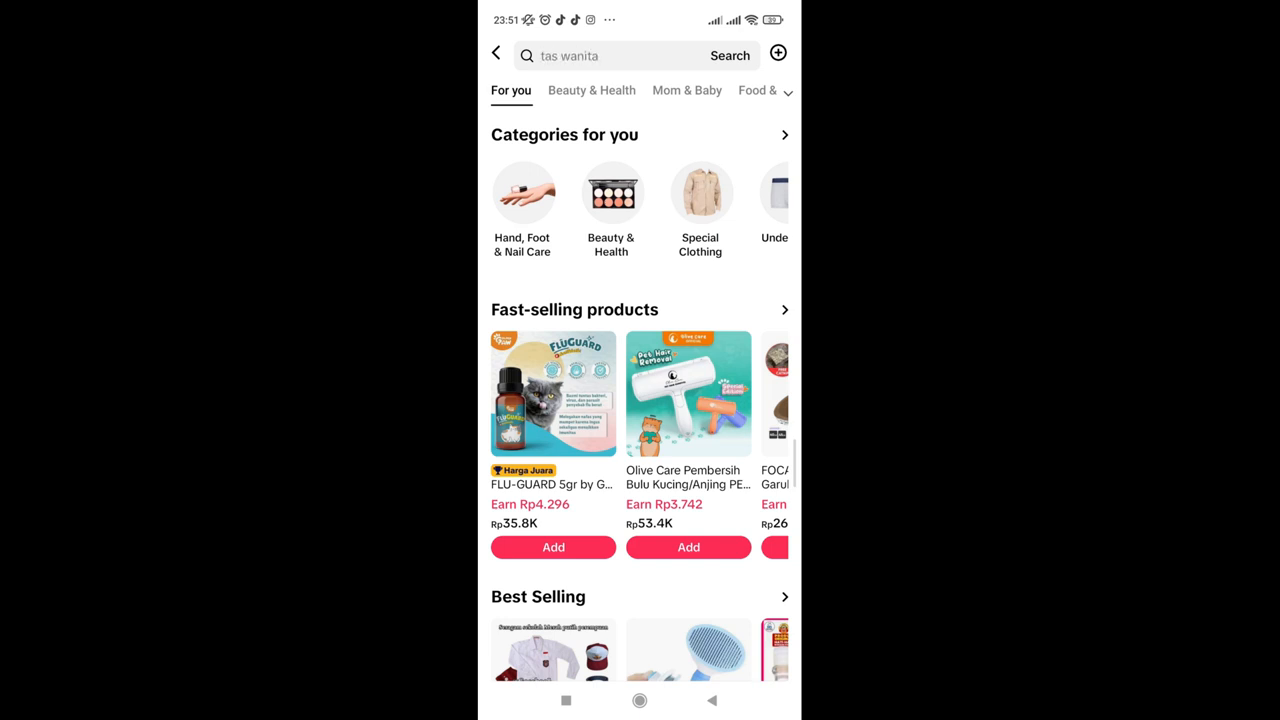
Enter 'kosmetik terlaris ditiktok', 'tas kucing', 'aksesoris' and 'mainan' in the marketplace
type("kosmetik terlaris ditiktok")
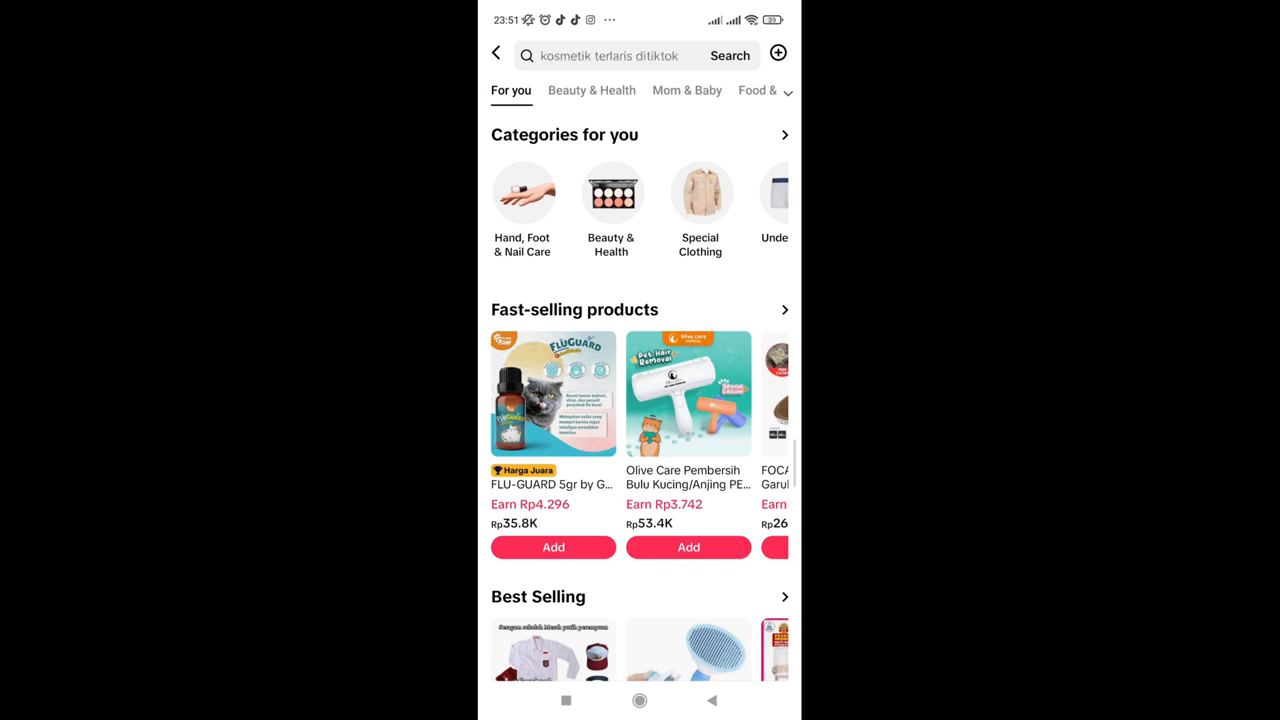
type("tas kucing")
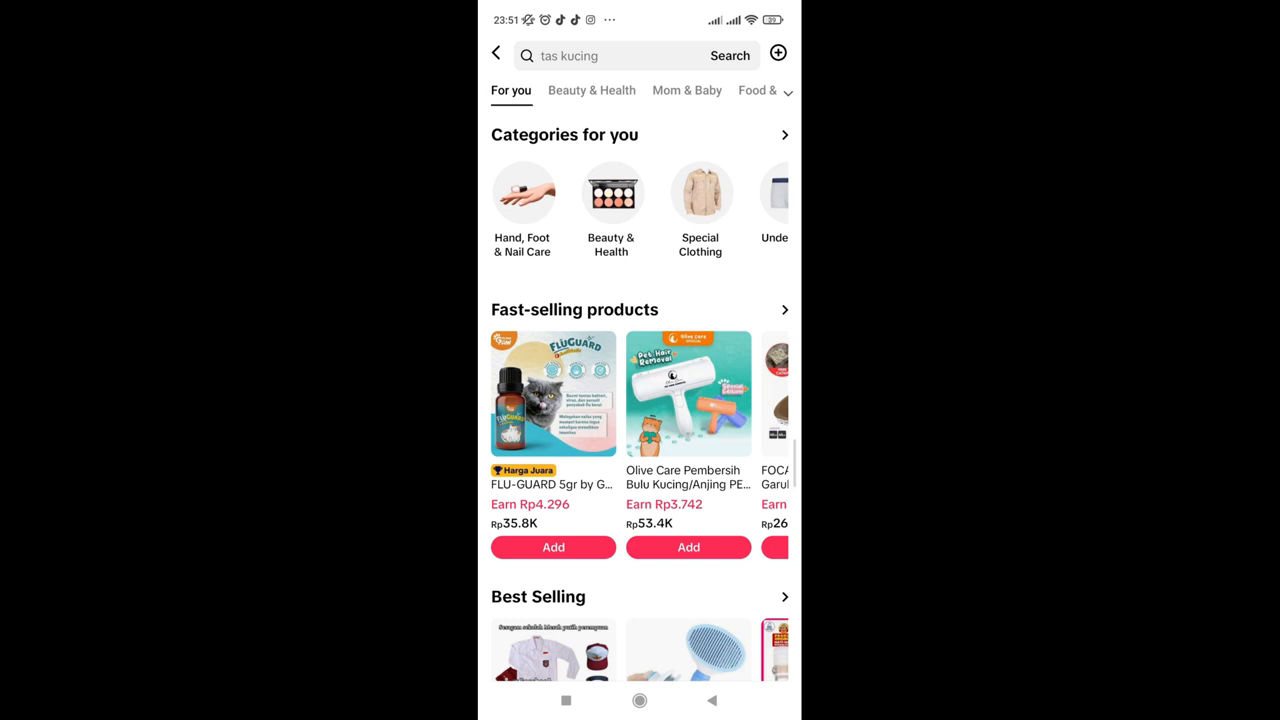
type("aksesoris")
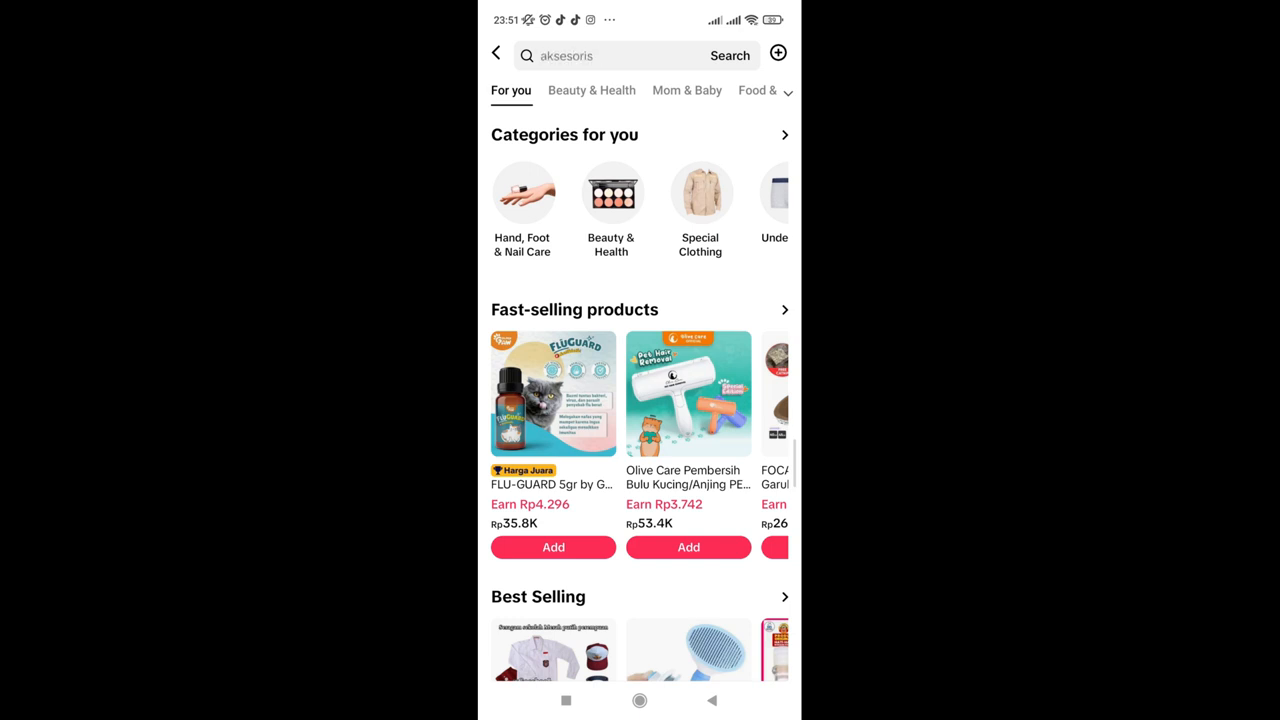
type("mainan")
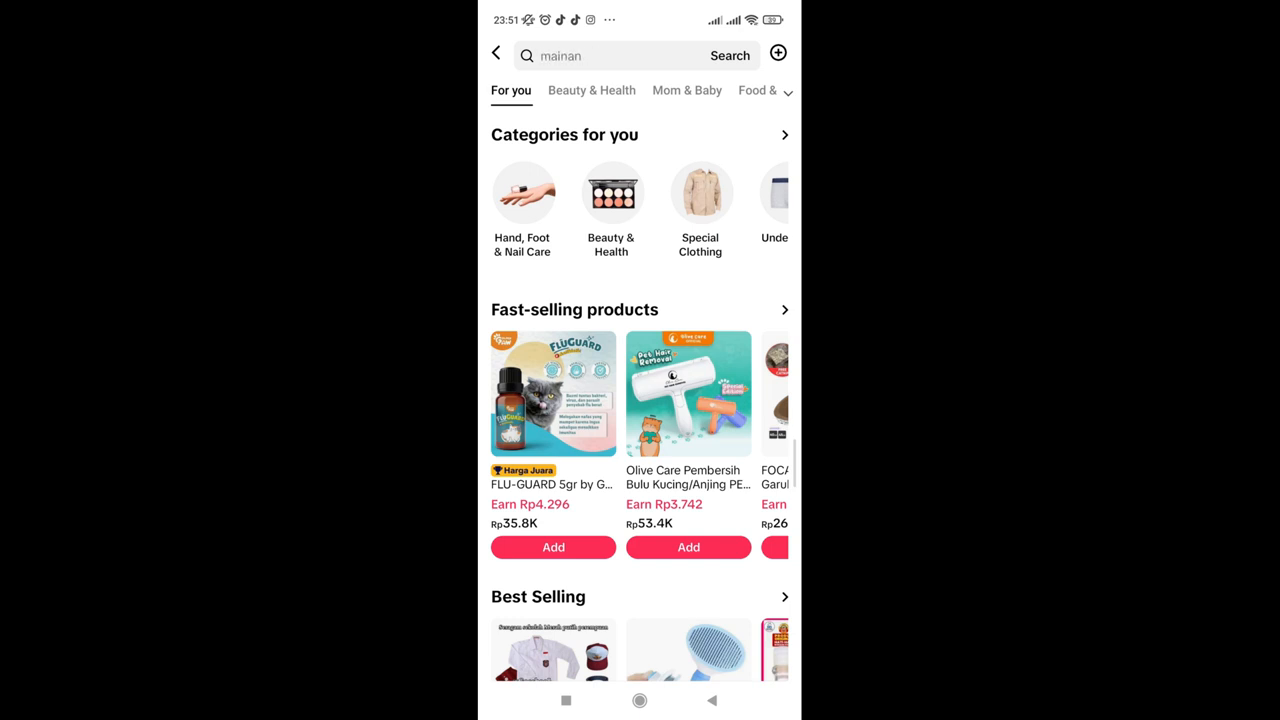
Scroll into Recommended for you to the Olive Care kitten shampoo and enter 'elformula'
scroll("down", 3)
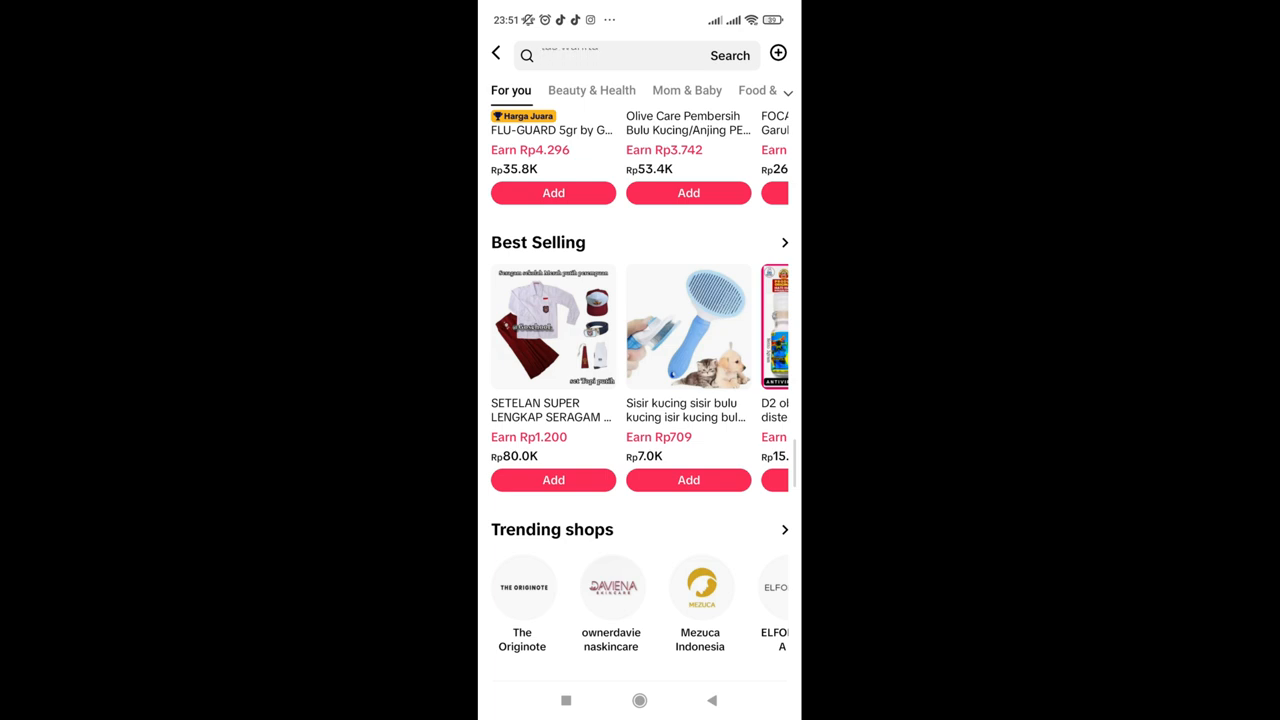
scroll("down", 3)
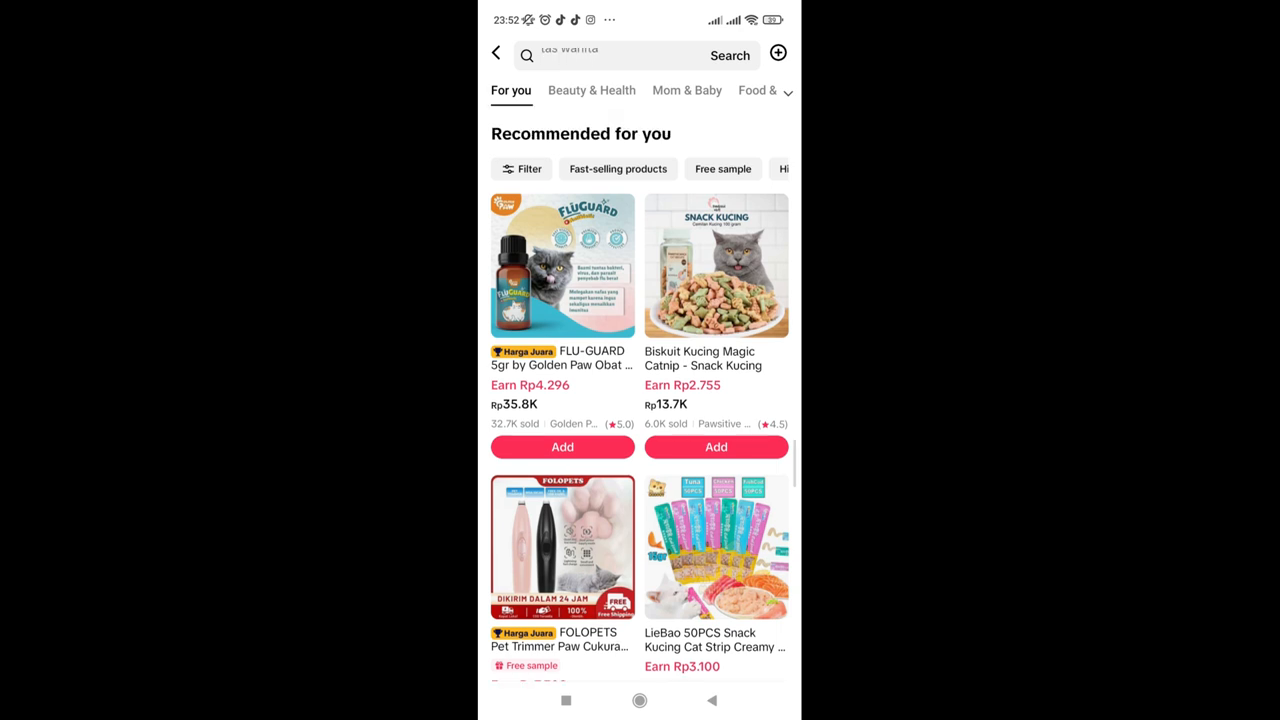
scroll("down", 3)
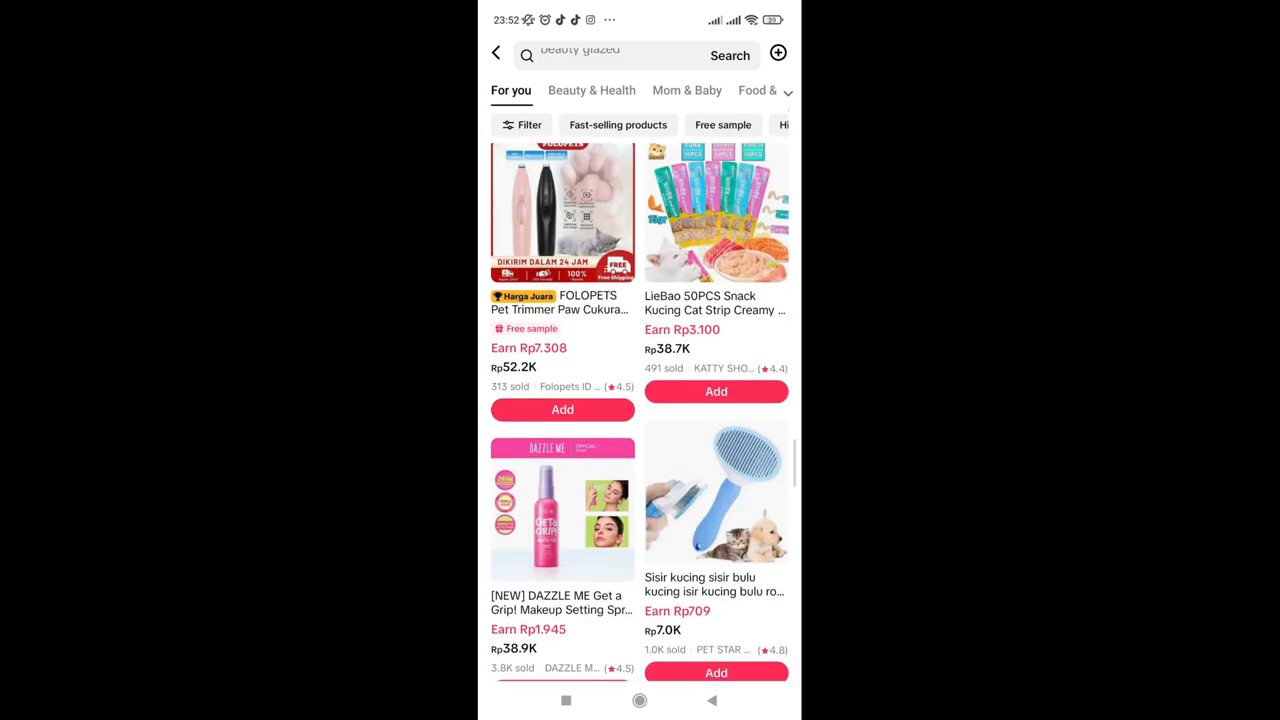
type("elformula")
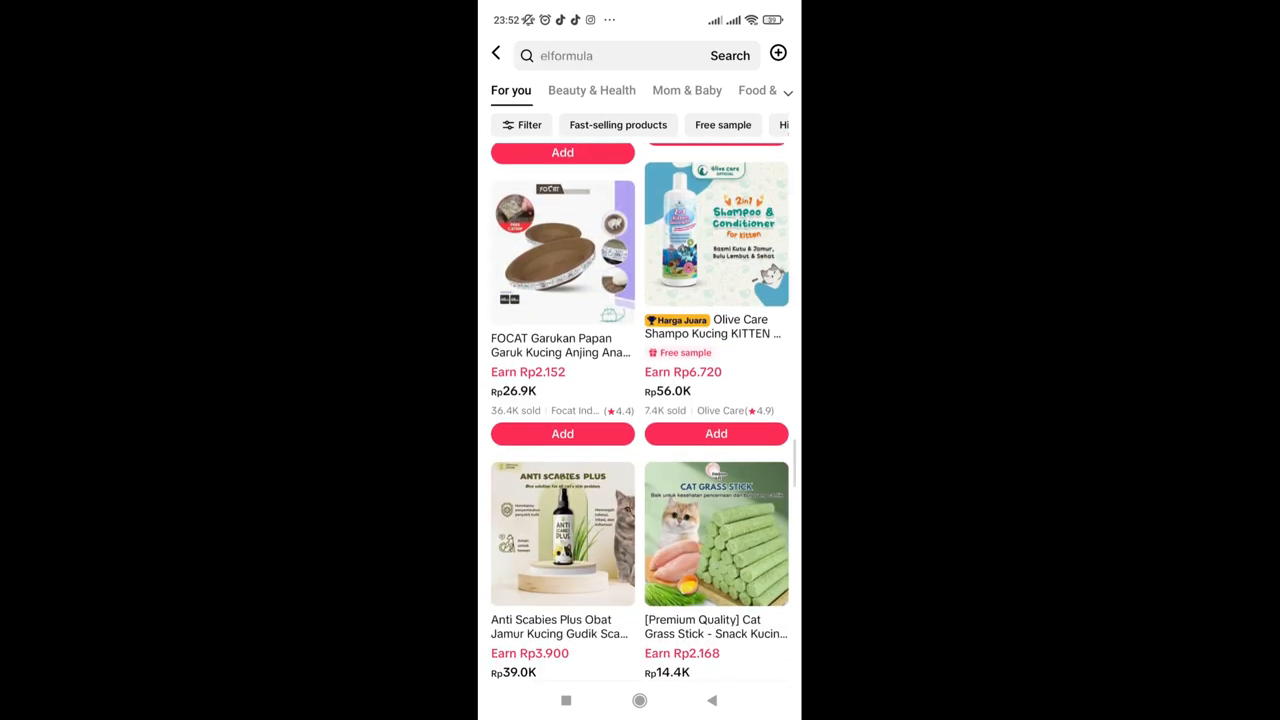
Open the Olive Care Shampoo Kucing KITTEN product page with its Rp6.720 earnings info
left_click(716, 232)
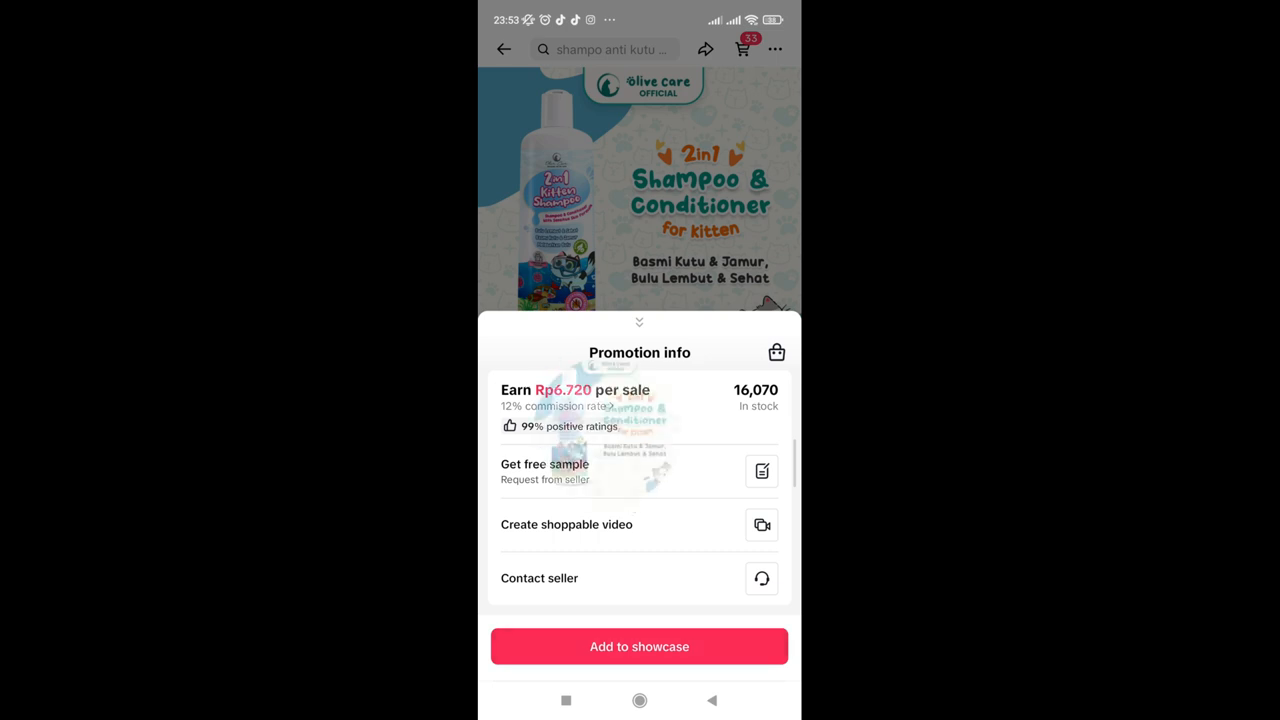
Add the kitten shampoo to the showcase, acknowledge the commission notice, and scroll the list
left_click(639, 646)
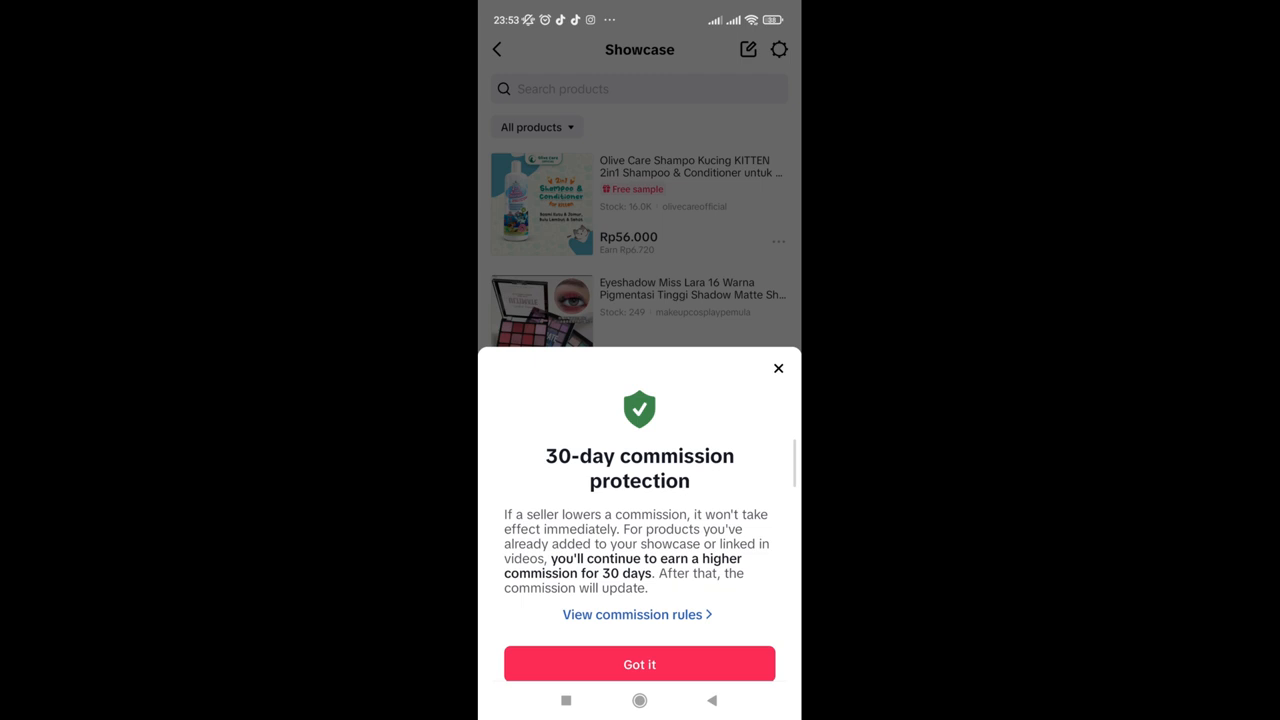
left_click(639, 663)
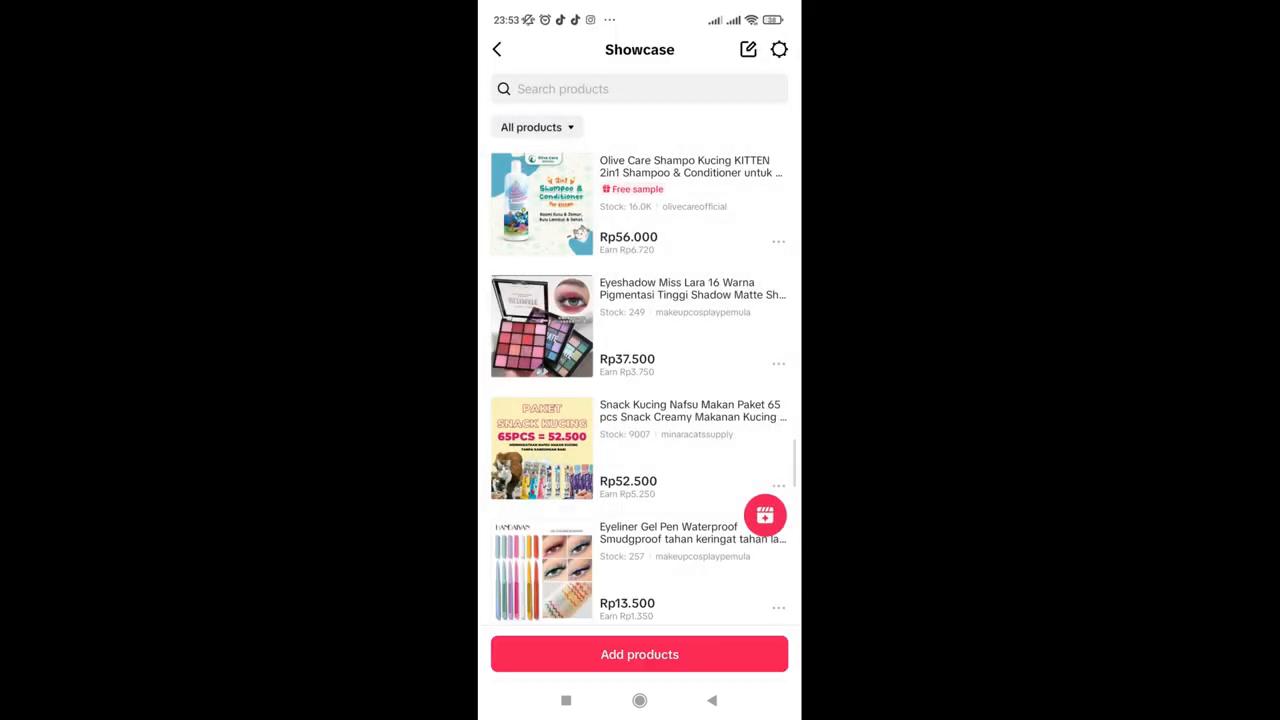
scroll("down", 3)
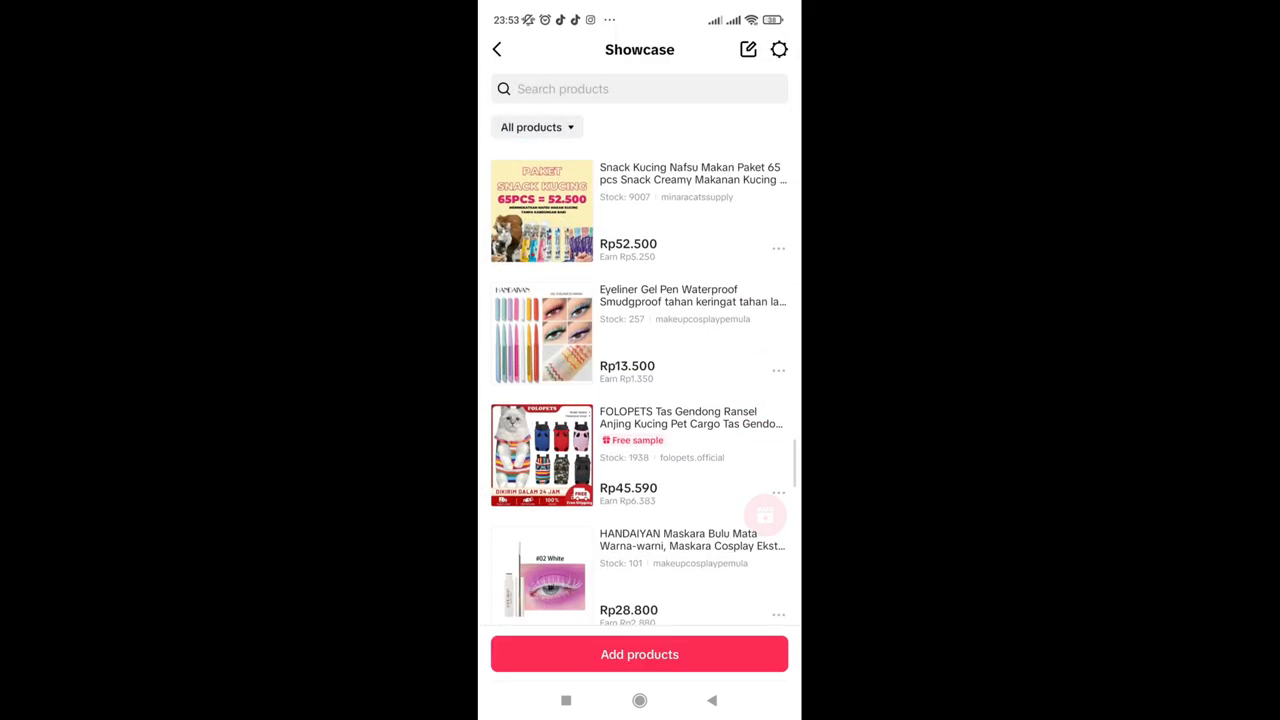